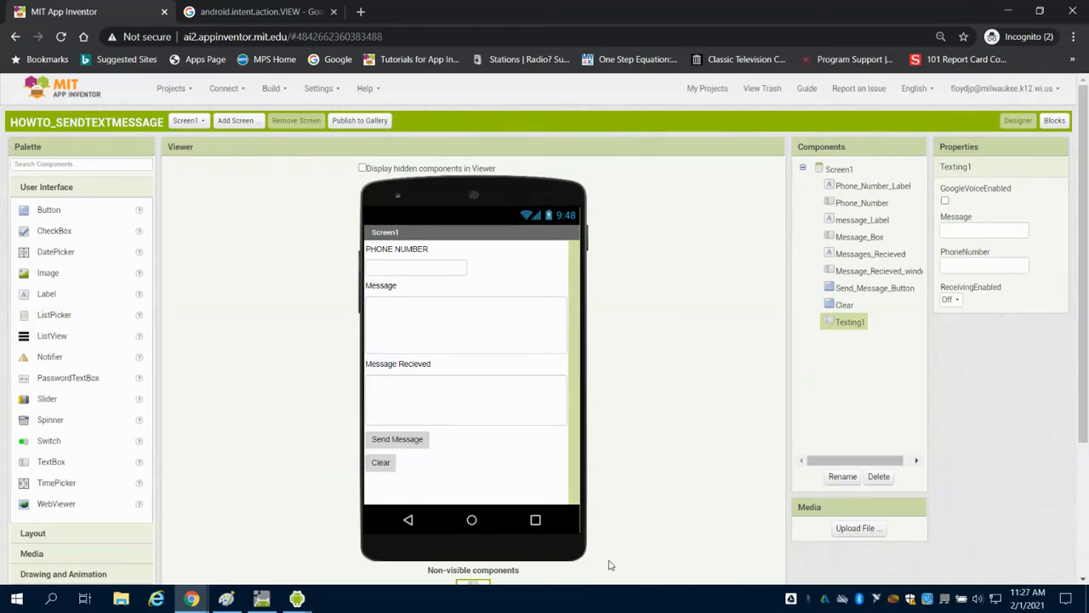
mouse_move(565, 482)
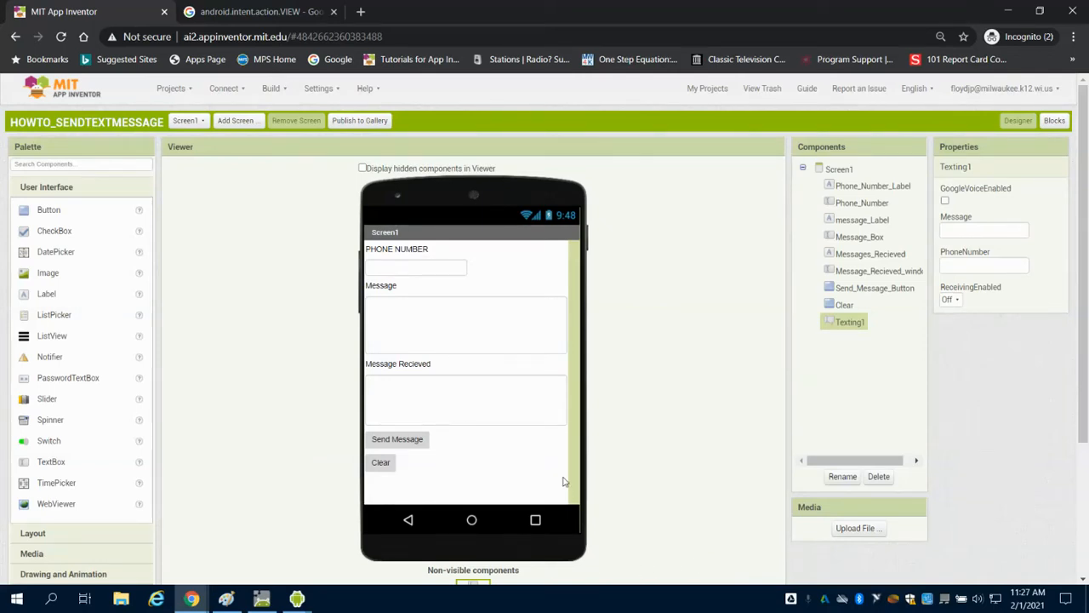
mouse_move(417, 269)
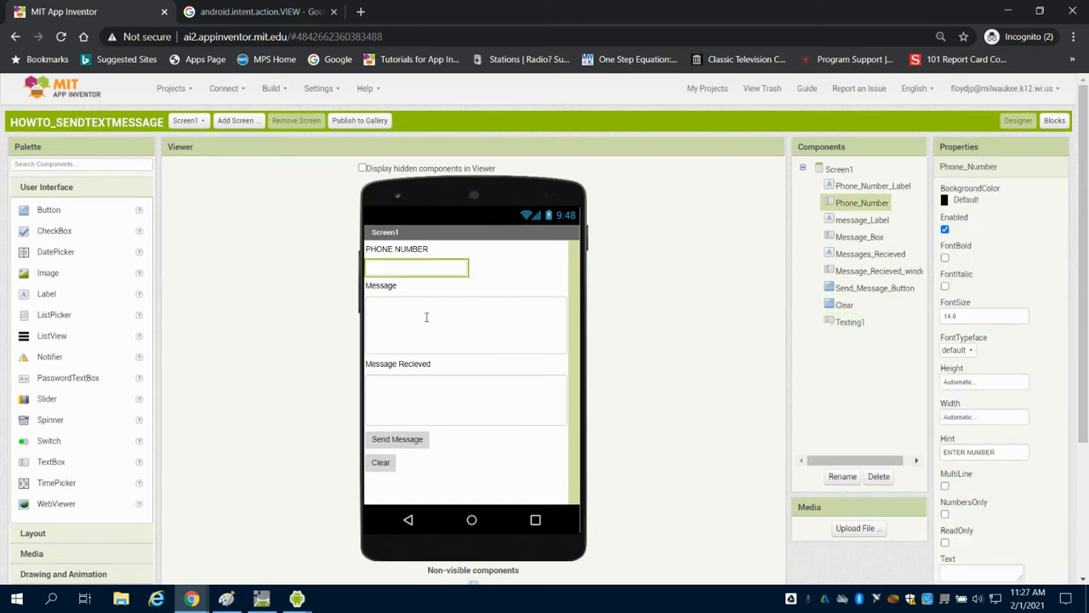
Review the message box, received-message label and Texting1 component in the designer preview.
left_click(466, 324)
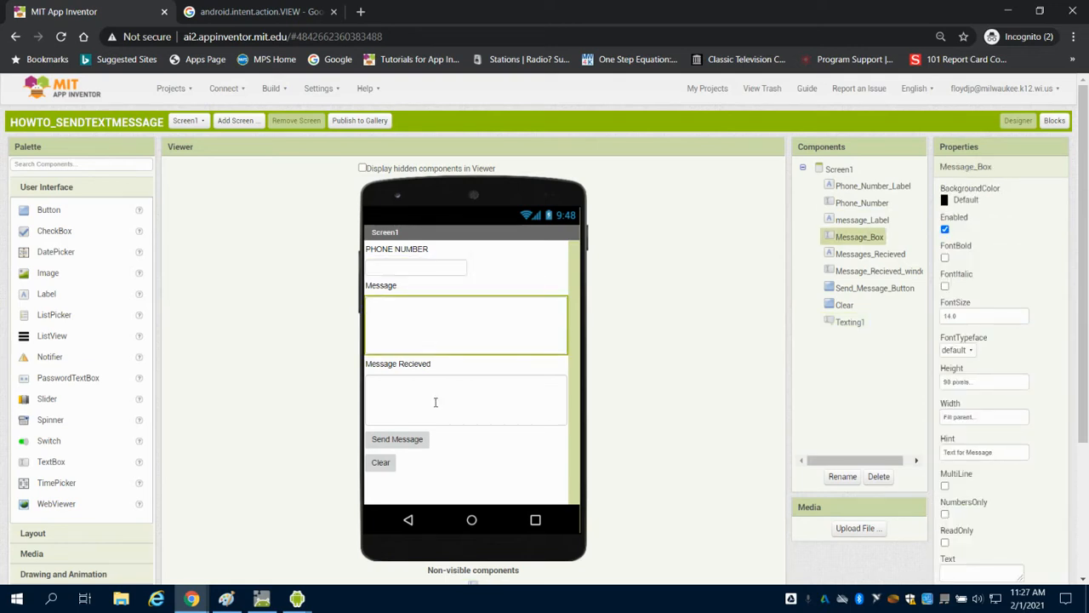
left_click(878, 271)
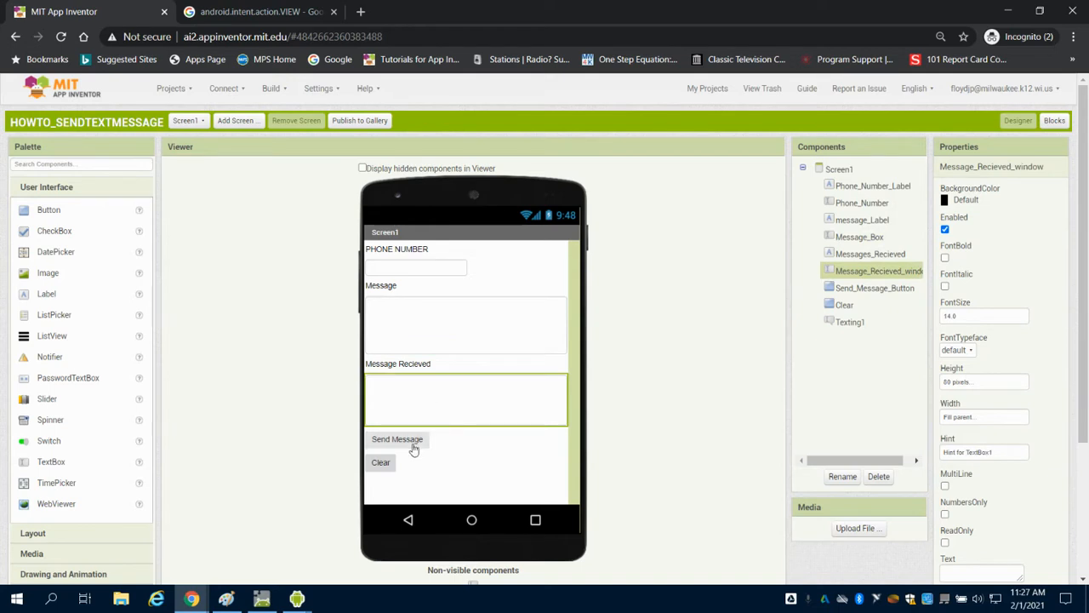
mouse_move(832, 340)
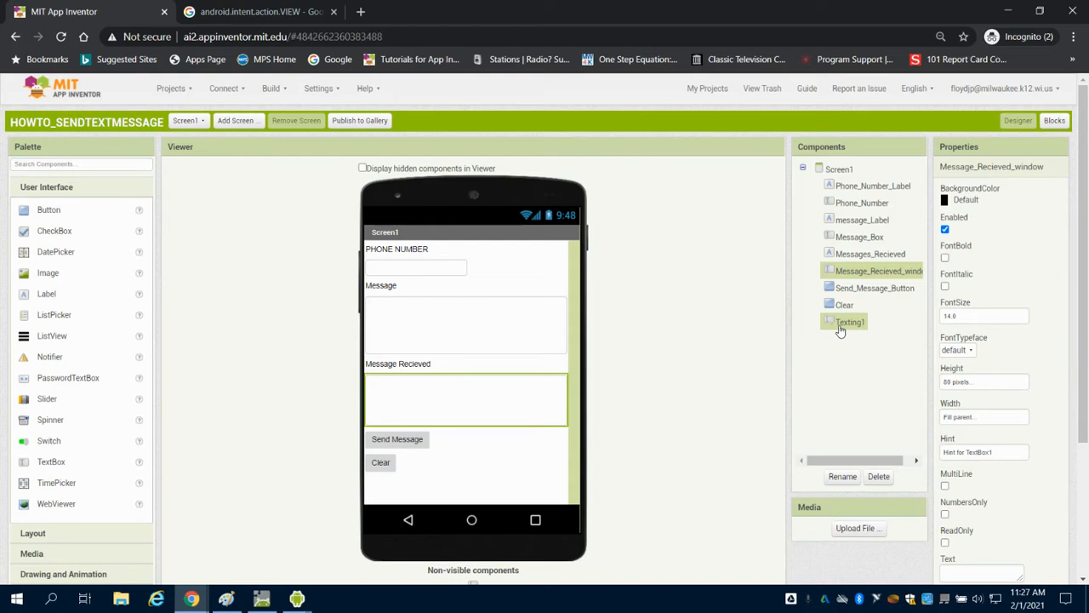
left_click(849, 322)
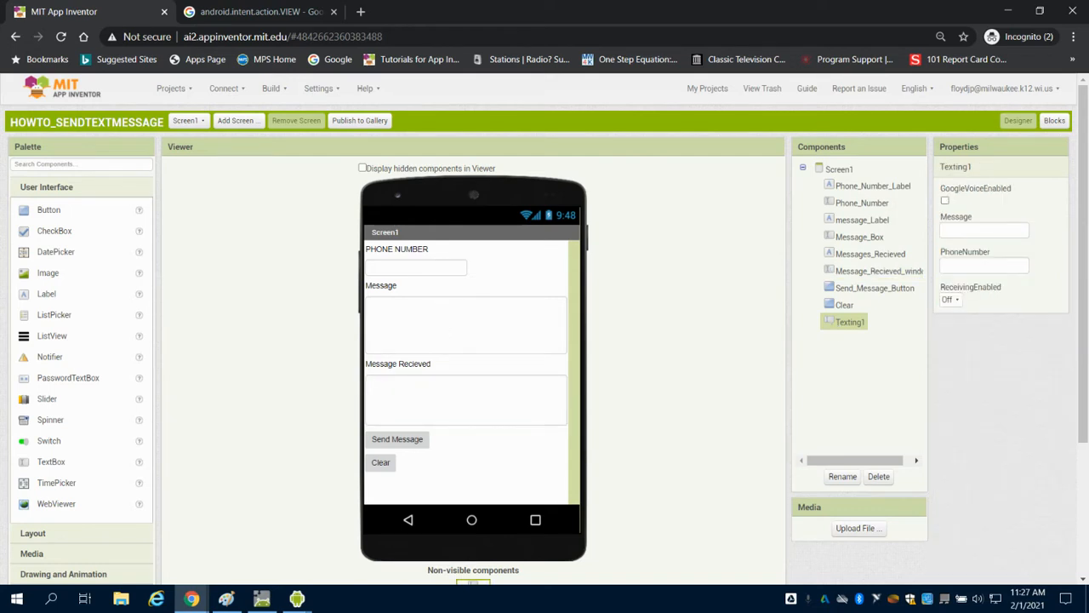
scroll("down", 3)
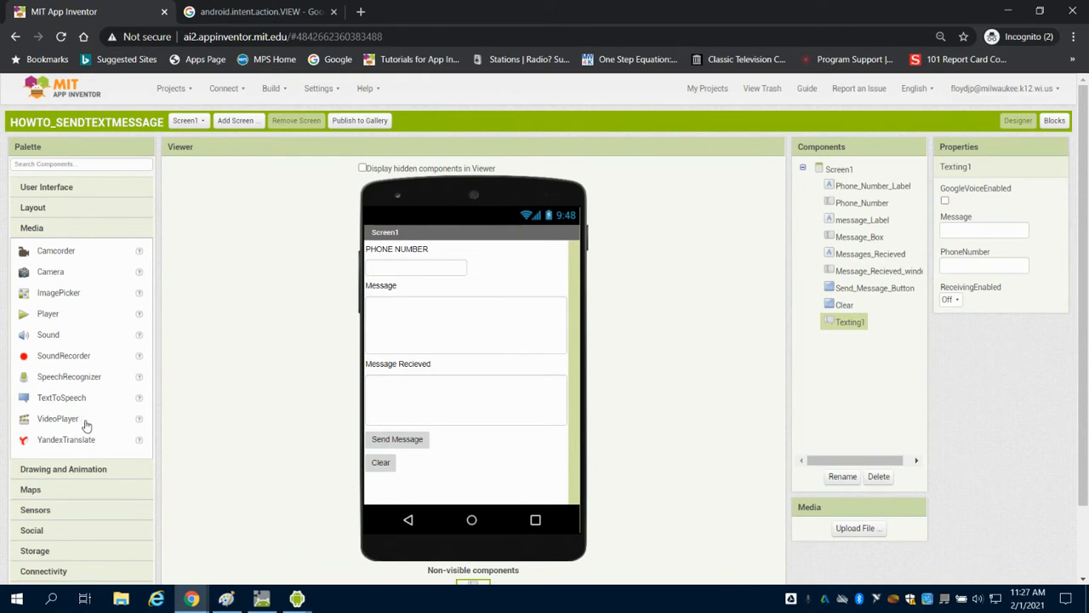
scroll("down", 3)
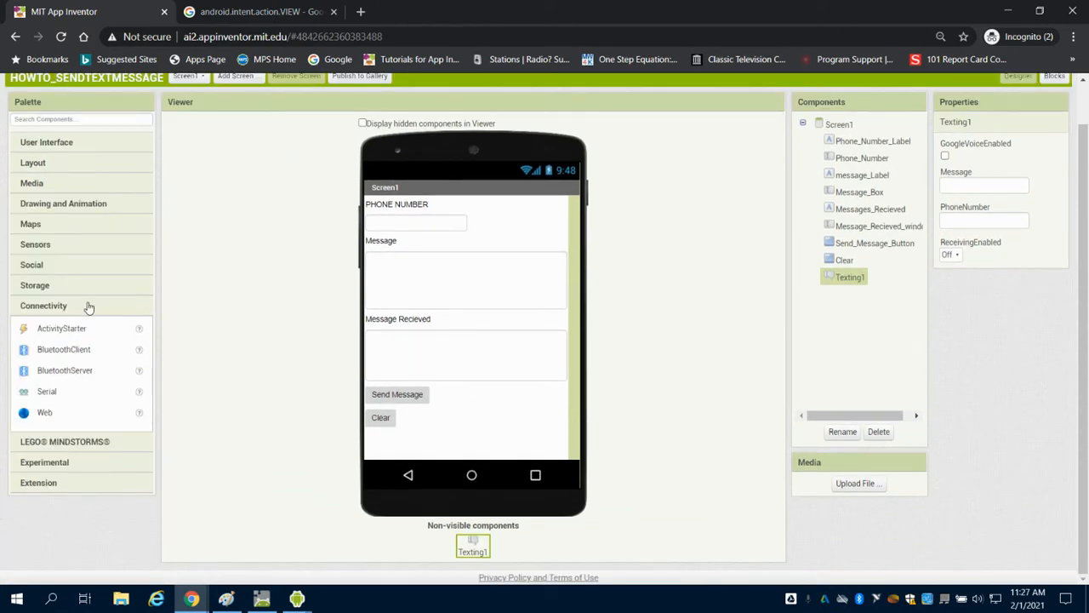
left_click(30, 265)
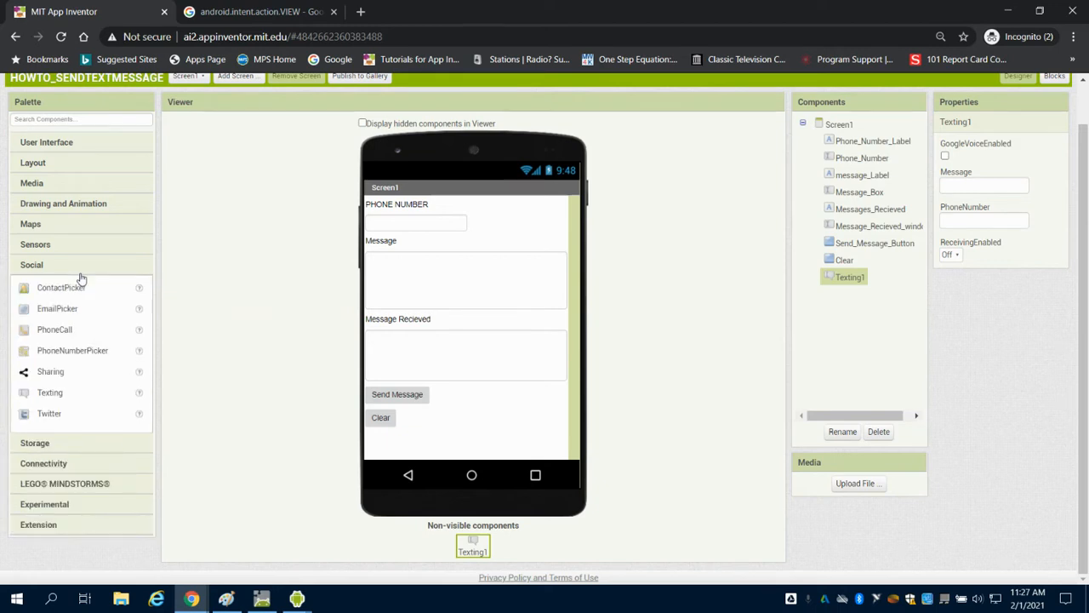
mouse_move(61, 396)
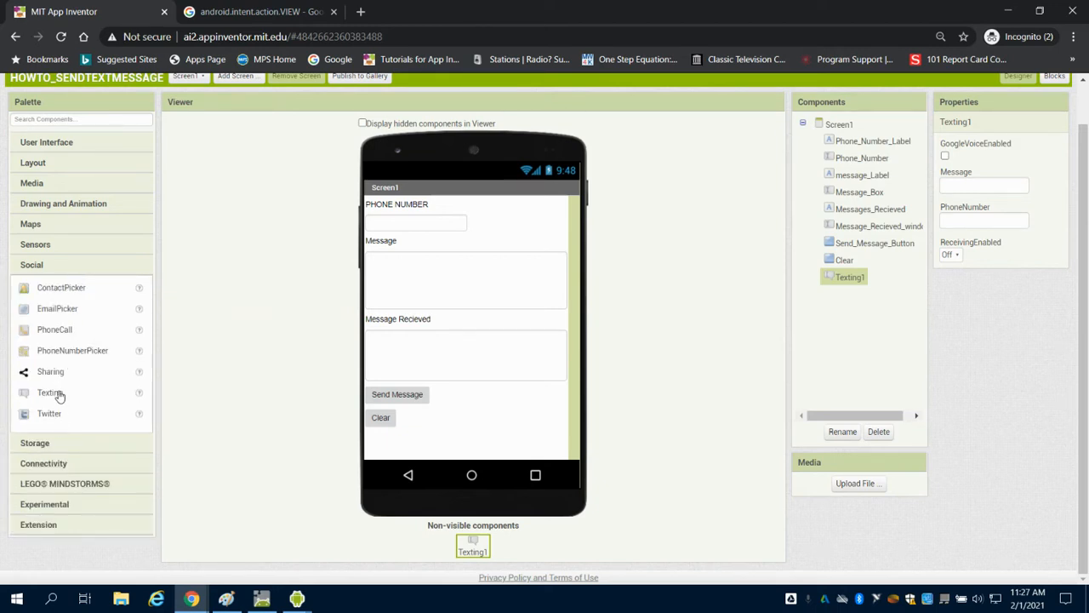
mouse_move(66, 343)
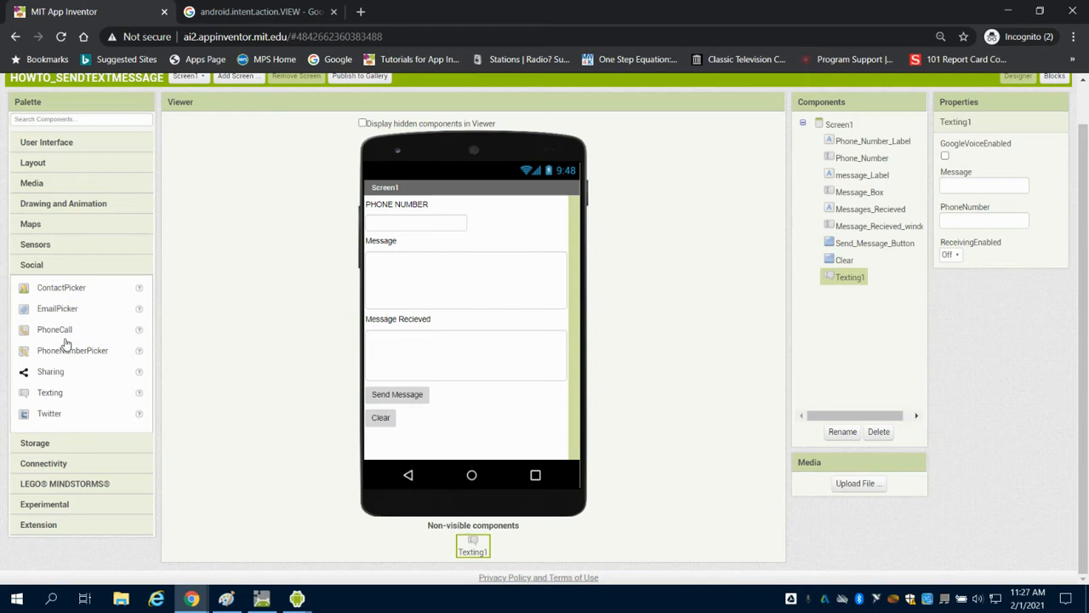
mouse_move(82, 351)
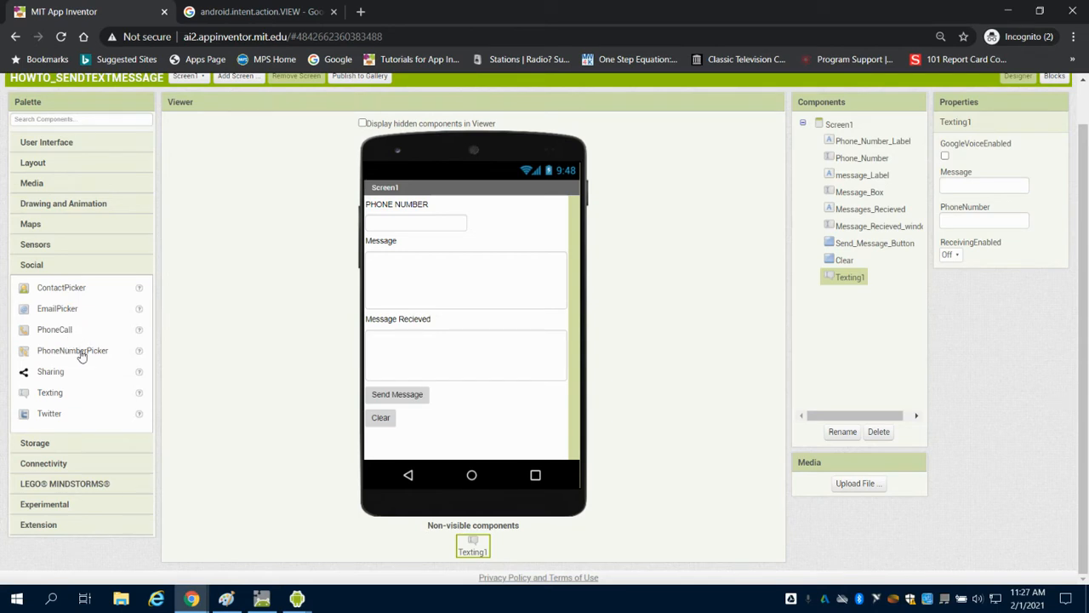
mouse_move(965, 355)
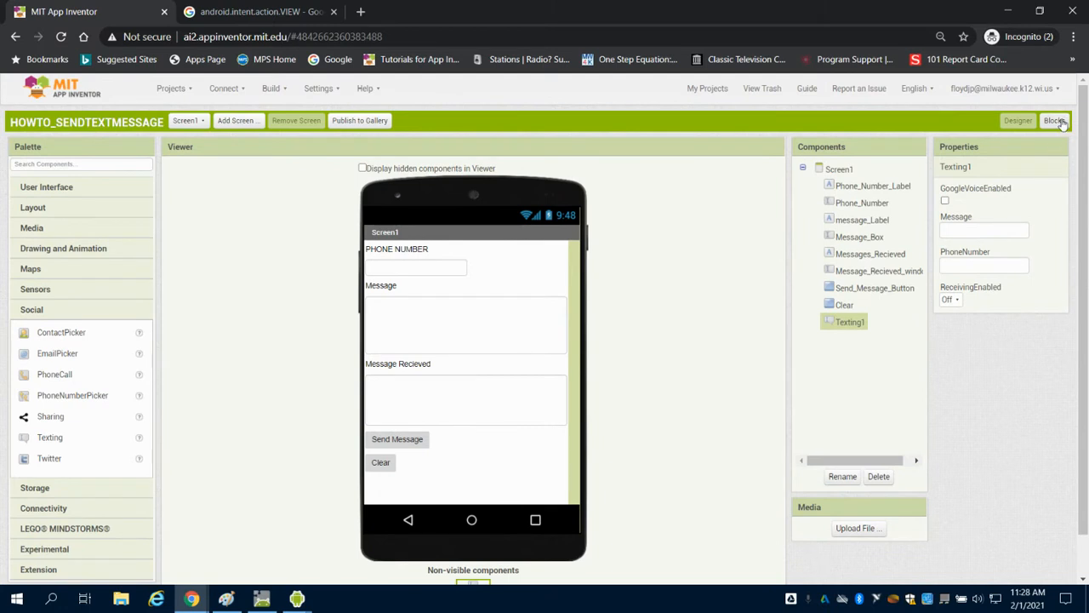
In the blocks editor, make Send_Message_Button.Click set Texting1.Message to Message_Box.Text.
left_click(1055, 119)
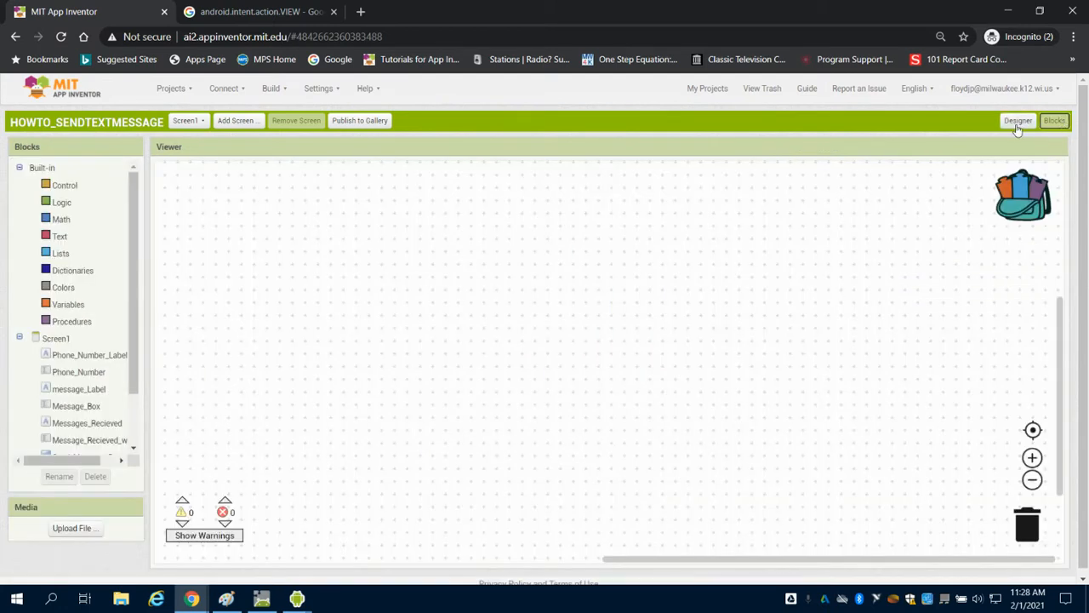
mouse_move(25, 402)
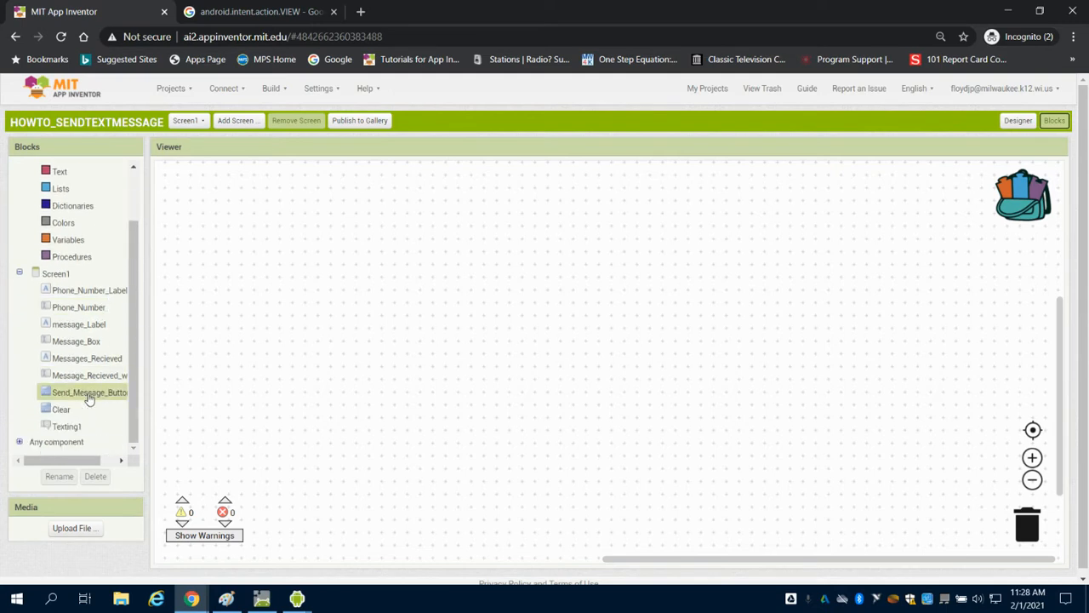
left_click(89, 391)
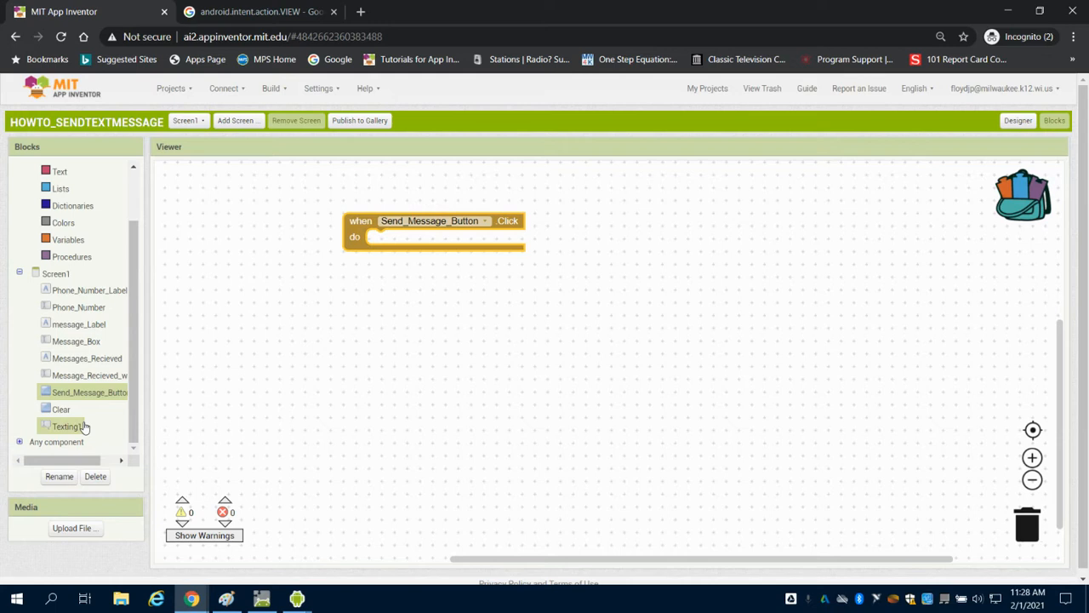
left_click(66, 425)
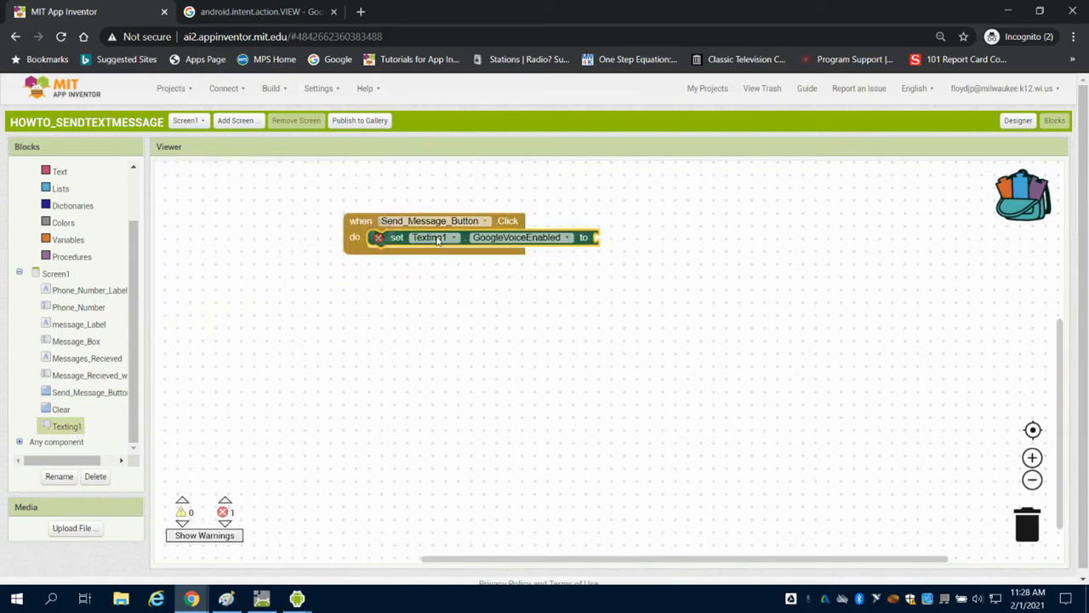
left_click(518, 237)
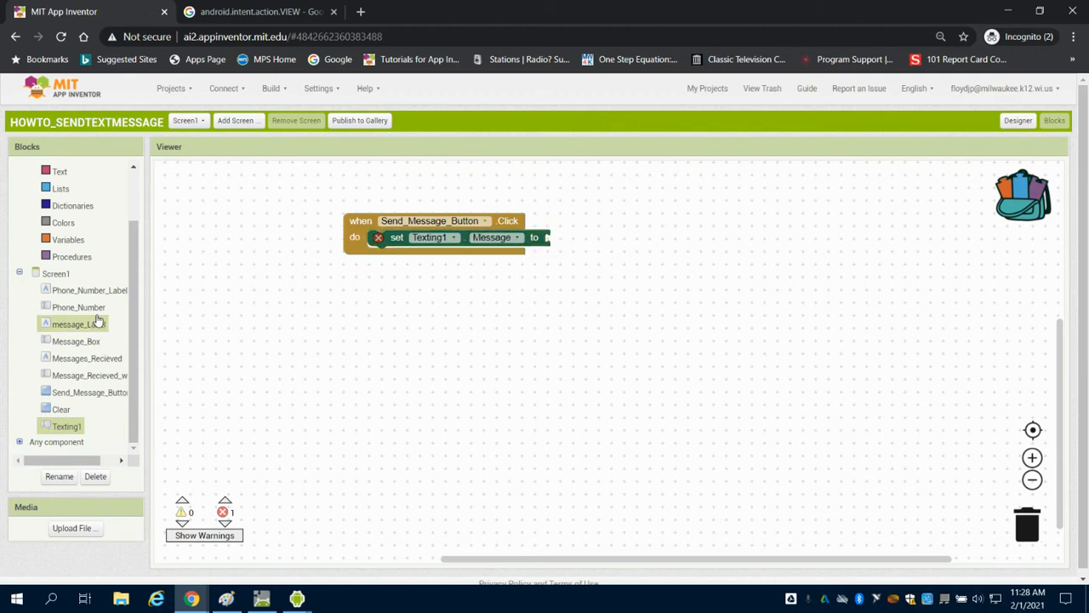
left_click(75, 340)
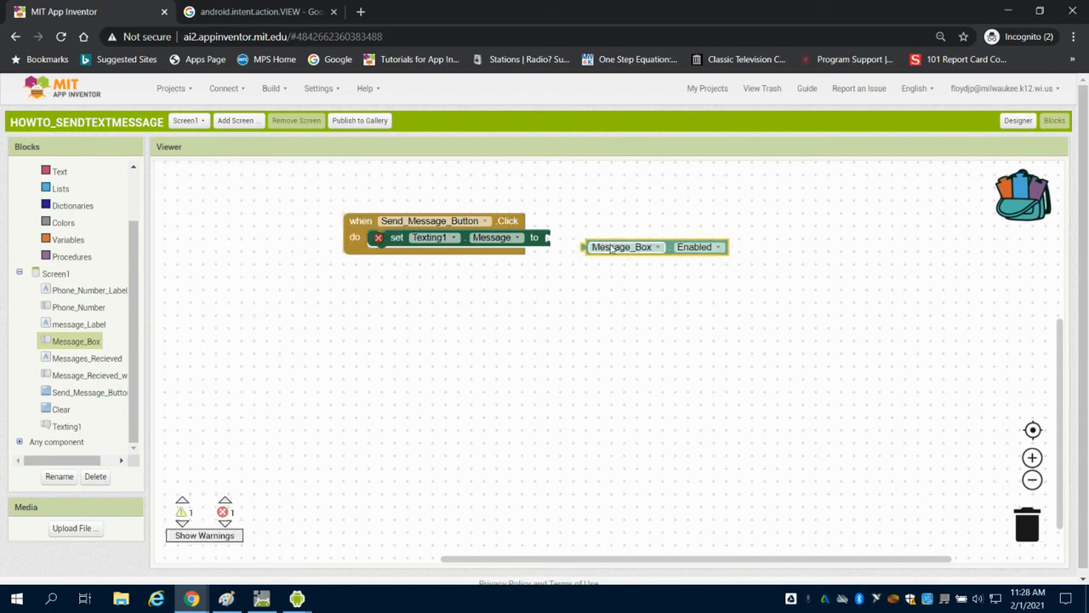
left_click(718, 247)
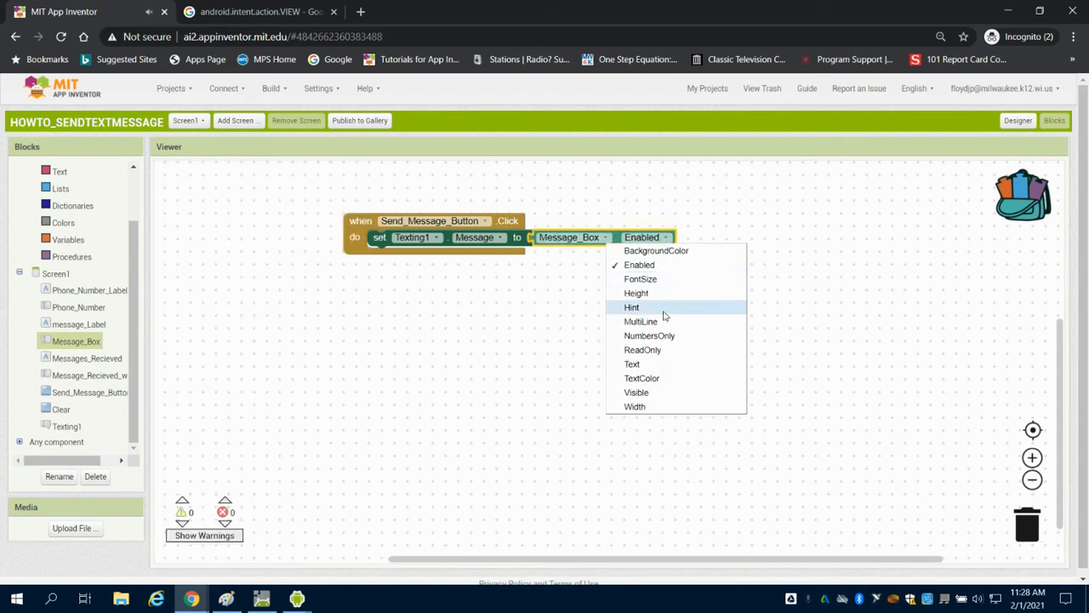
left_click(631, 364)
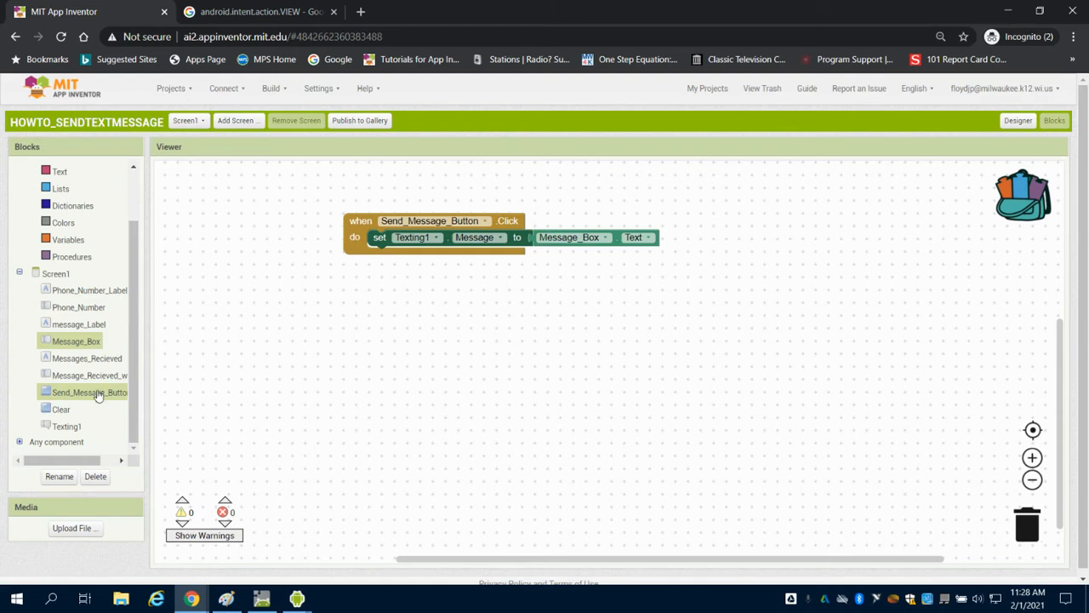
mouse_move(88, 391)
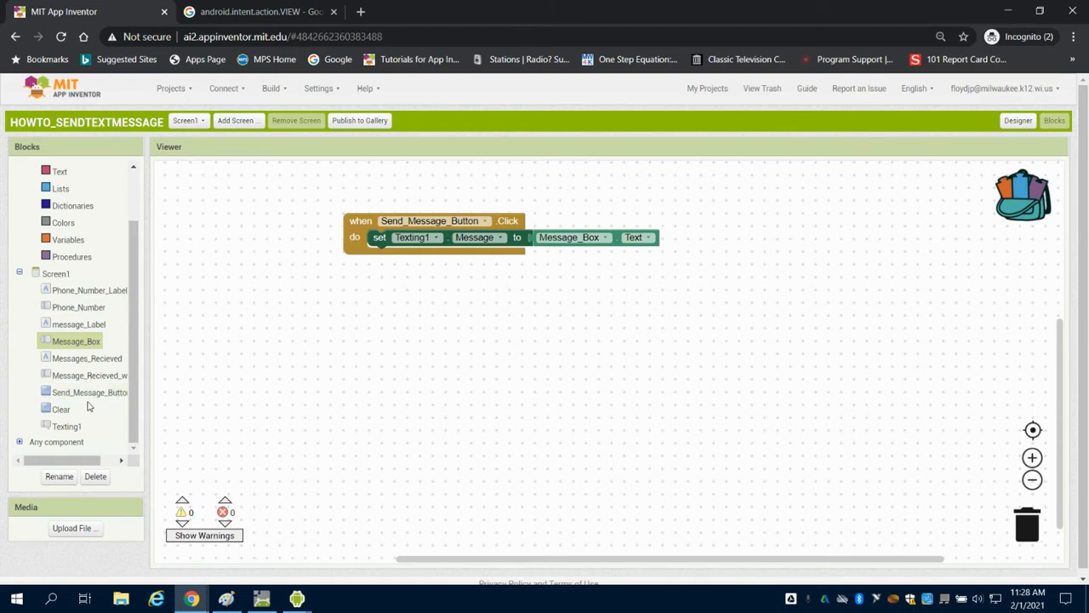
Place a Phone_Number.Text getter block on the canvas beside the Send handler.
left_click(88, 392)
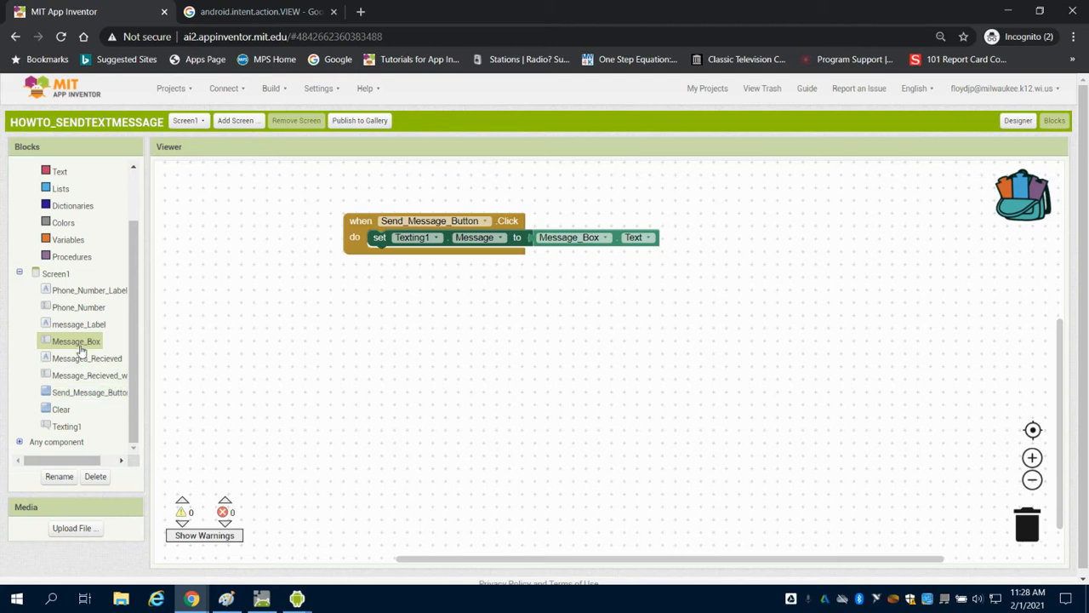
left_click(78, 323)
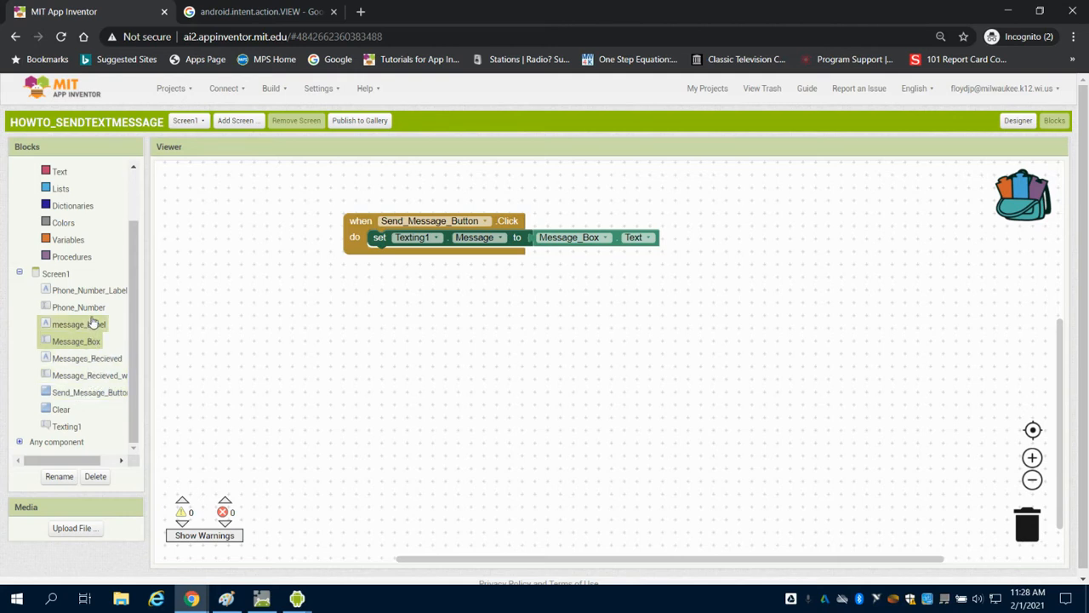
left_click(78, 306)
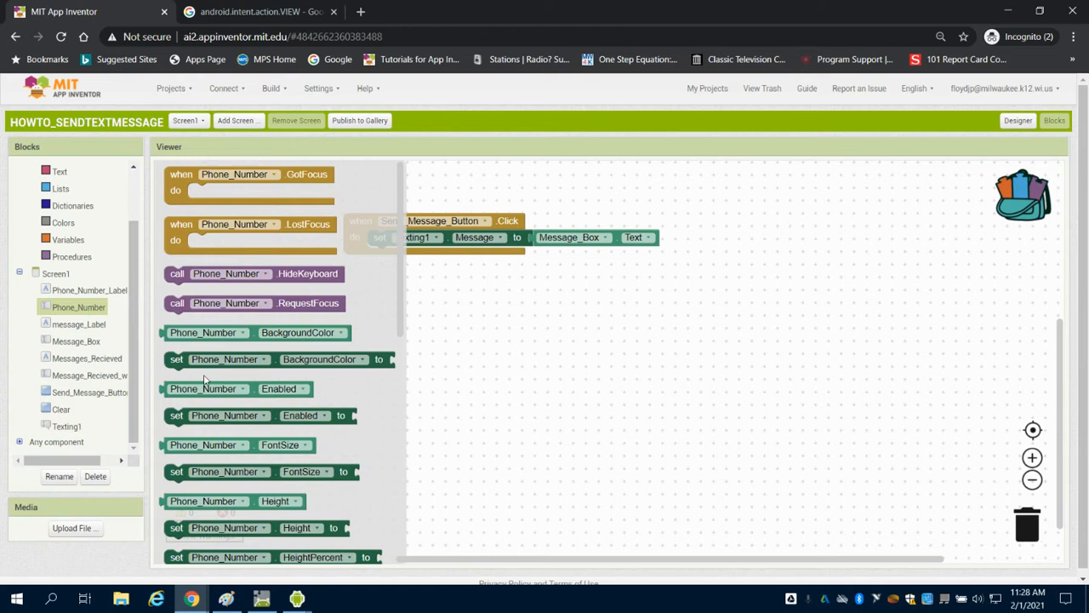
left_click_drag(208, 388, 582, 296)
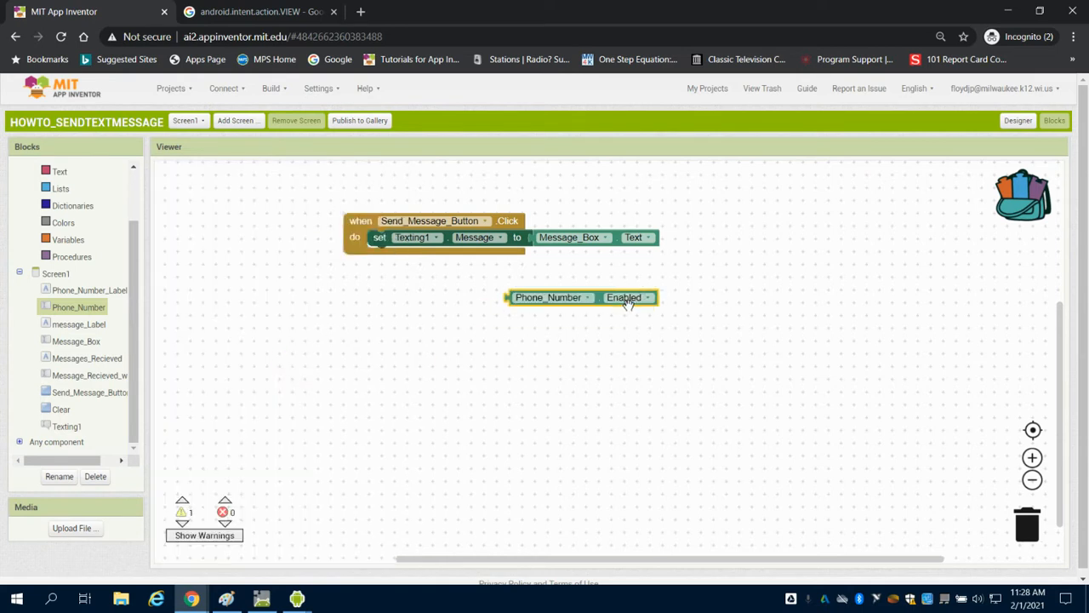
left_click(623, 296)
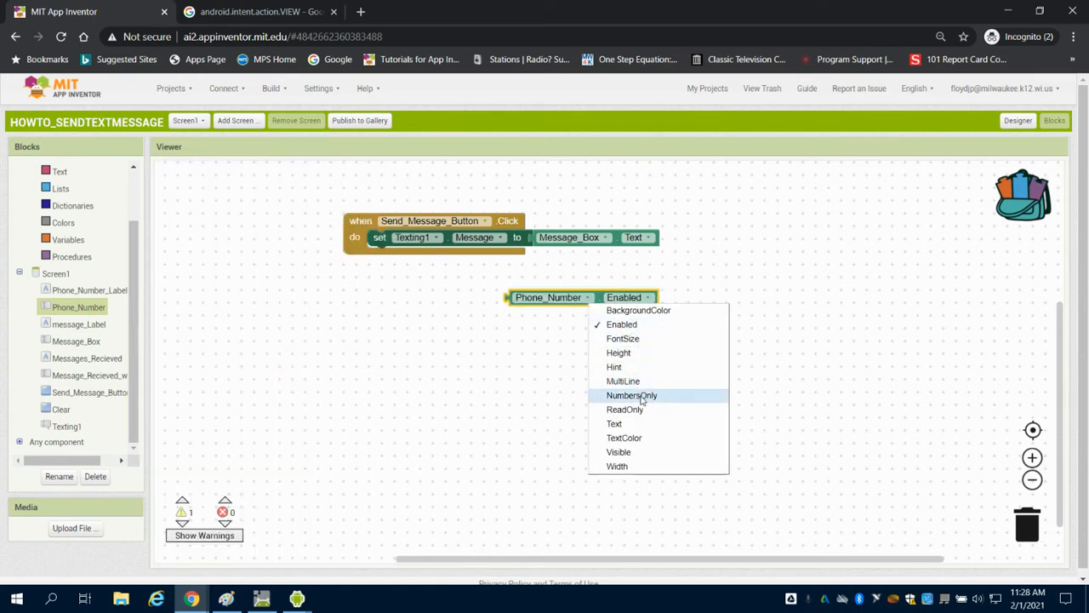
left_click(613, 422)
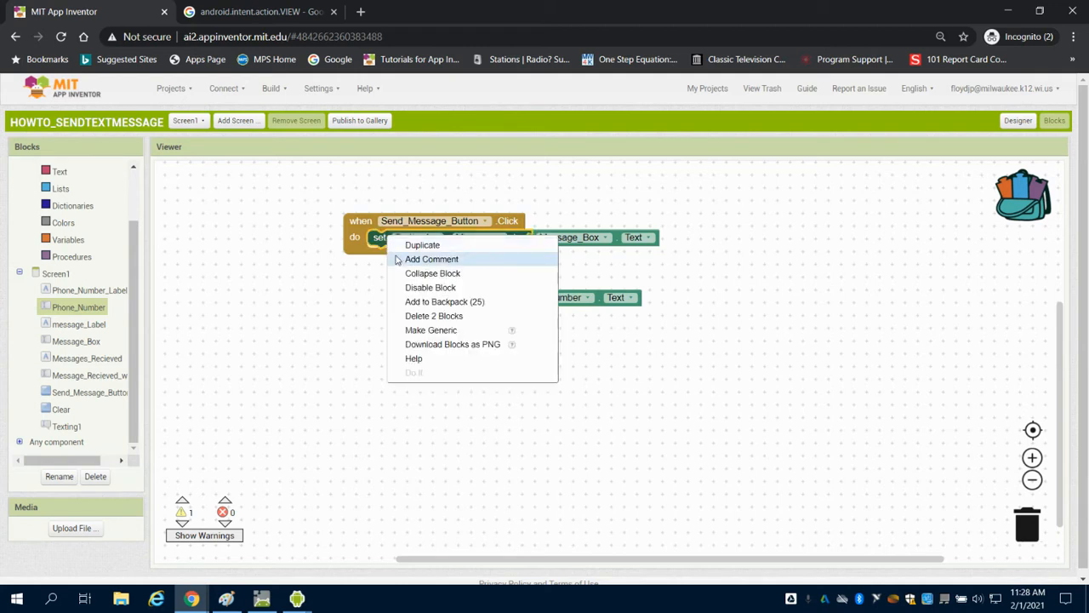
Duplicate the setter as Texting1.PhoneNumber, plug in Phone_Number.Text, ready for SendMessage.
left_click(422, 245)
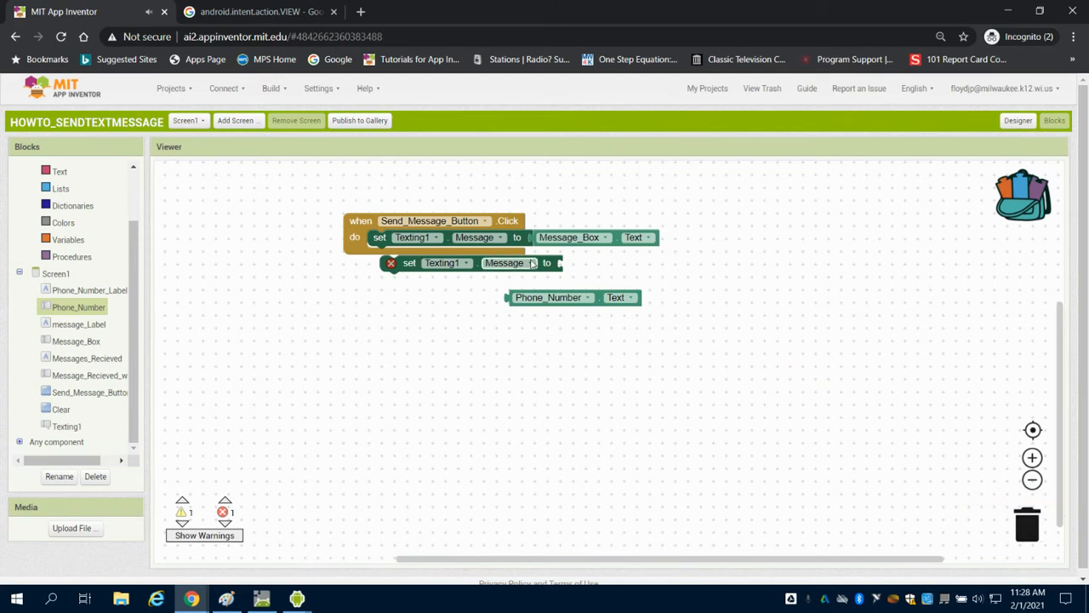
left_click(528, 262)
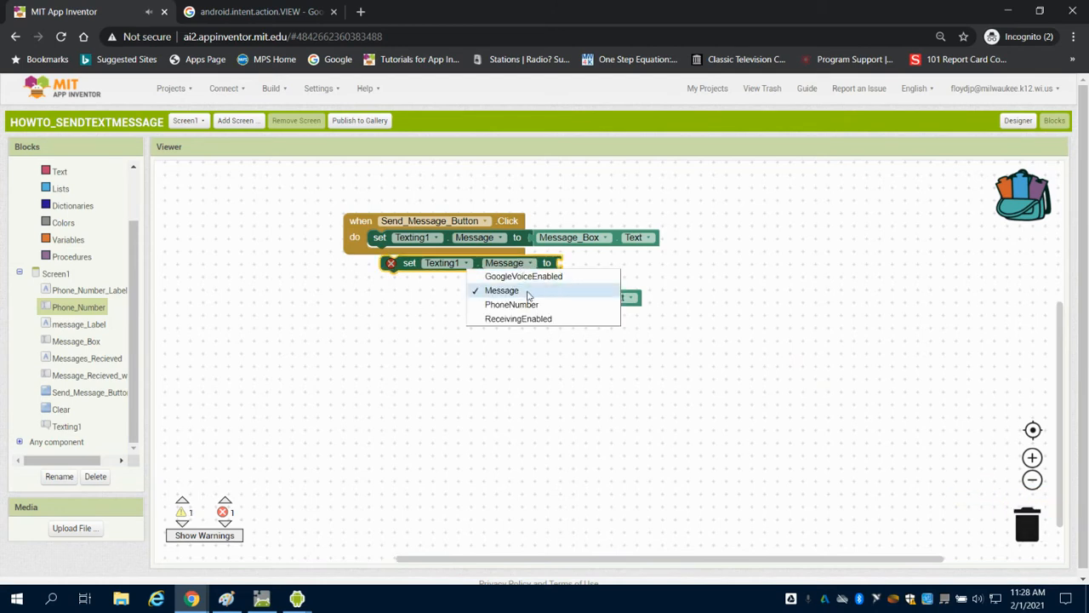
left_click(511, 305)
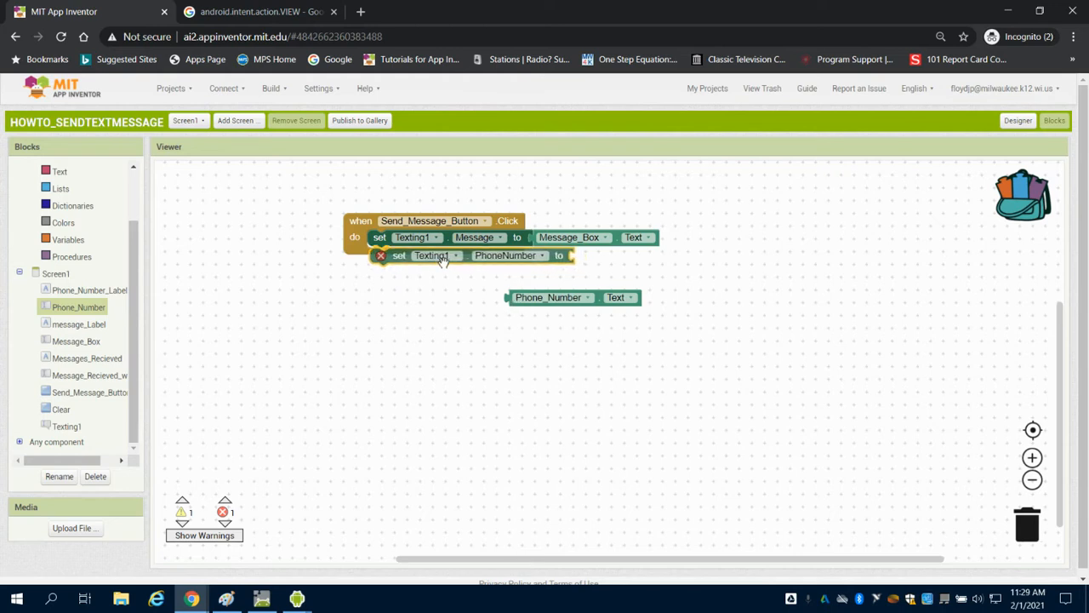
left_click_drag(548, 296, 595, 254)
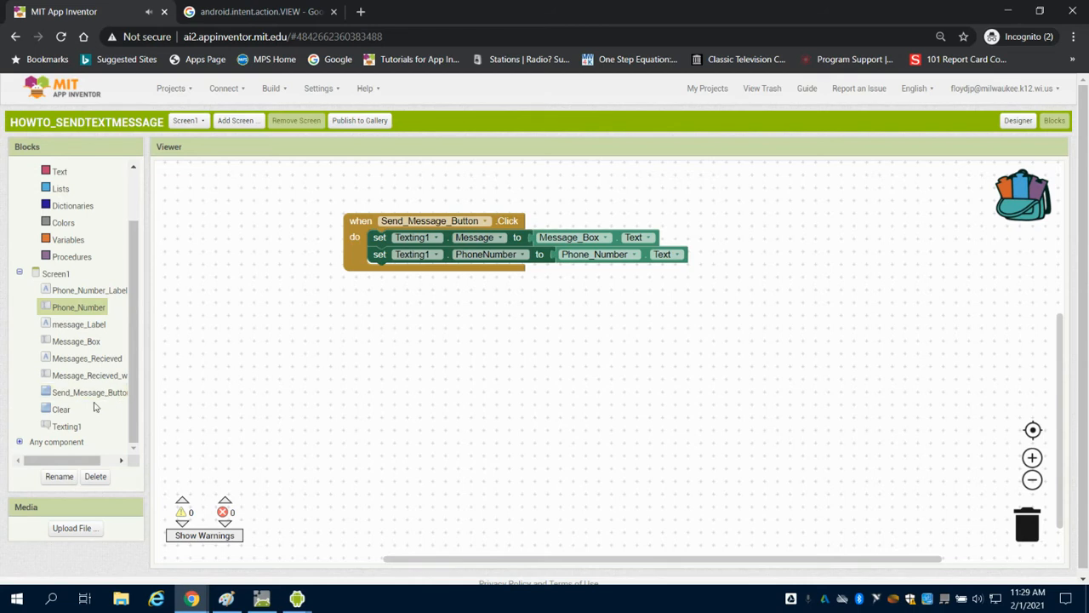
left_click(67, 425)
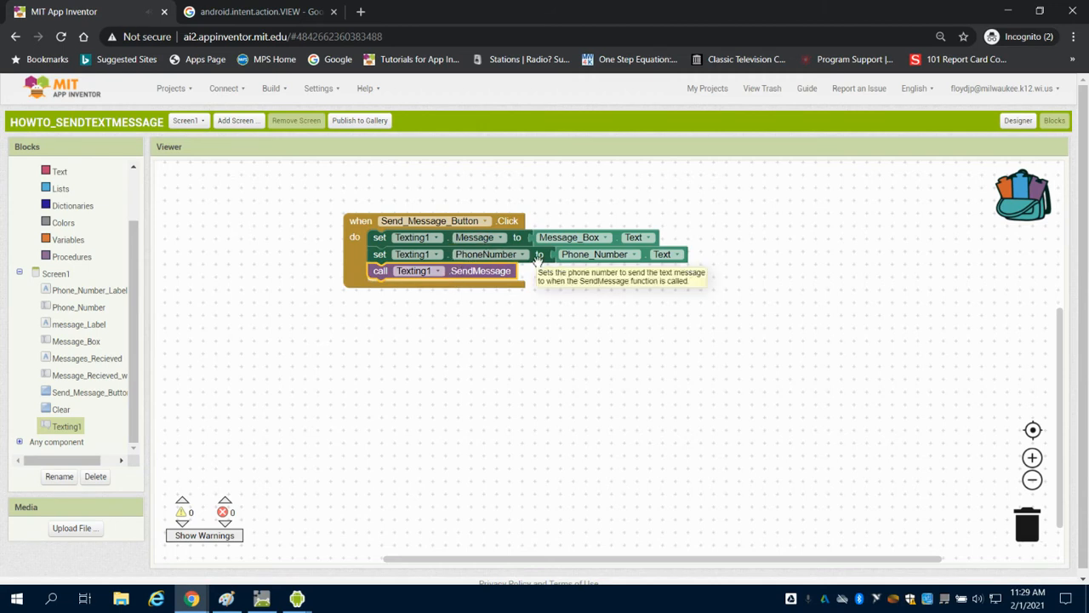
mouse_move(493, 283)
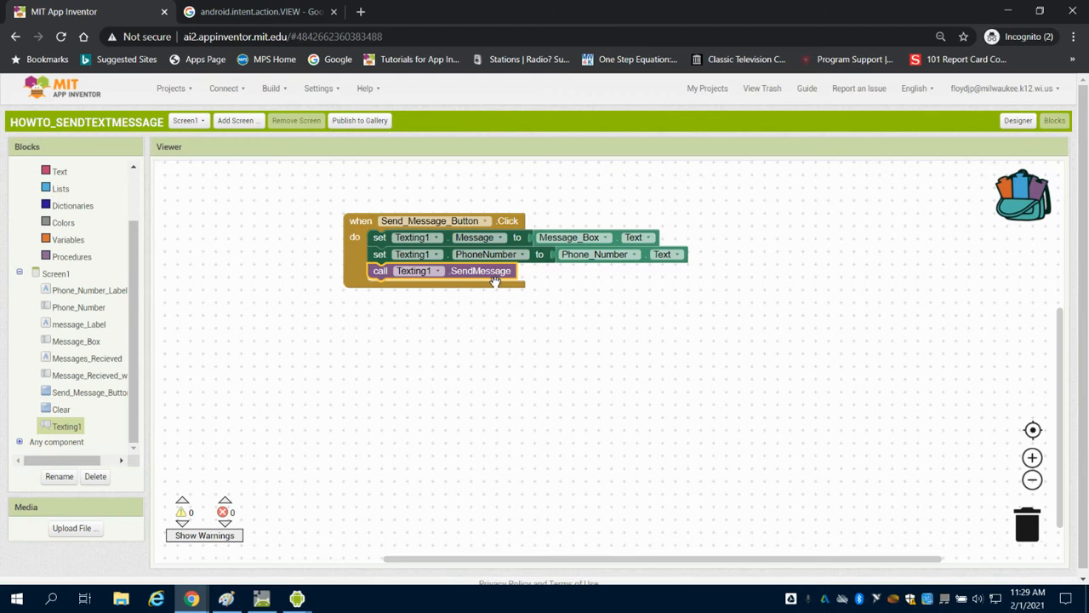
mouse_move(65, 426)
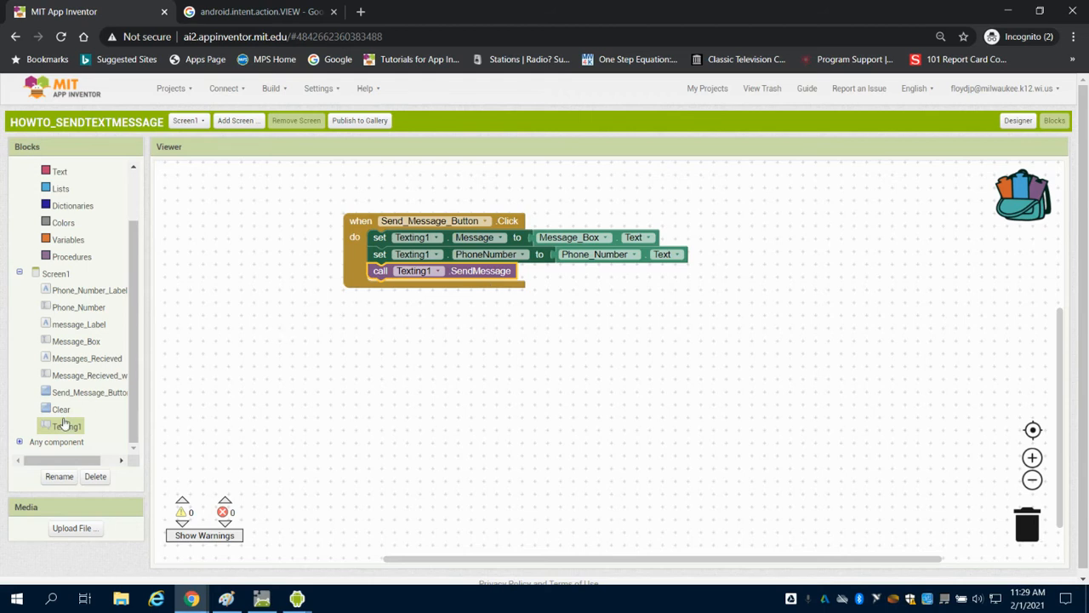
Give the Clear button's click handler a setter that blanks Phone_Number.Text.
left_click(62, 408)
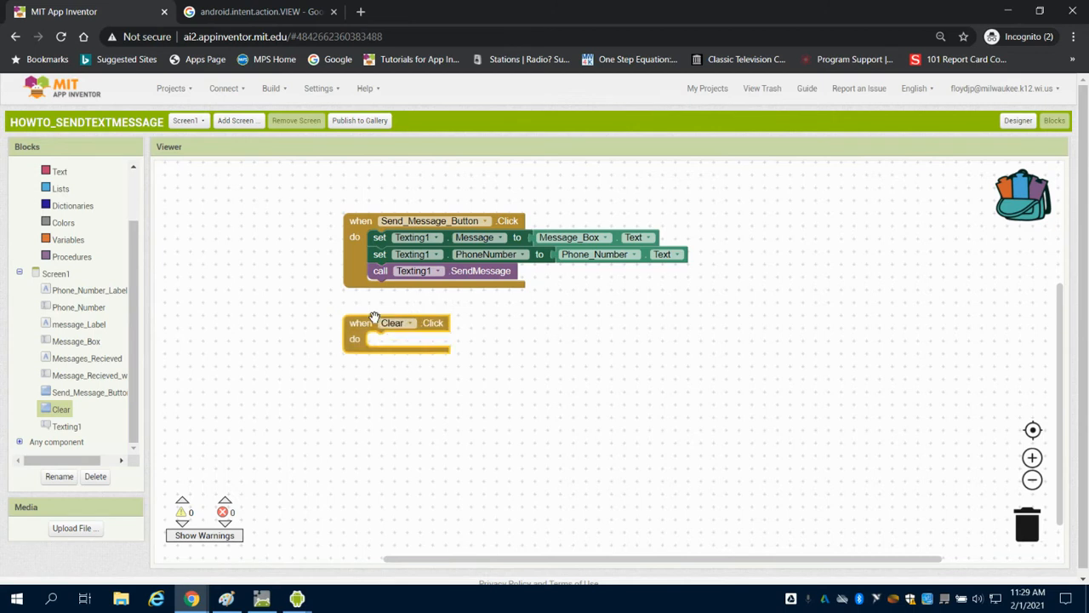
mouse_move(259, 320)
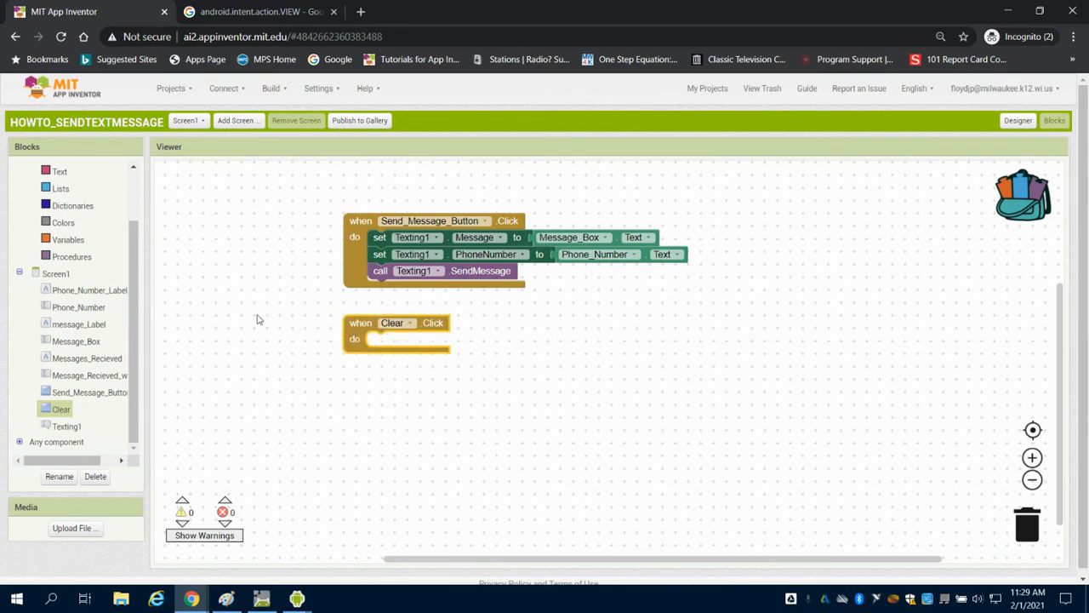
mouse_move(78, 323)
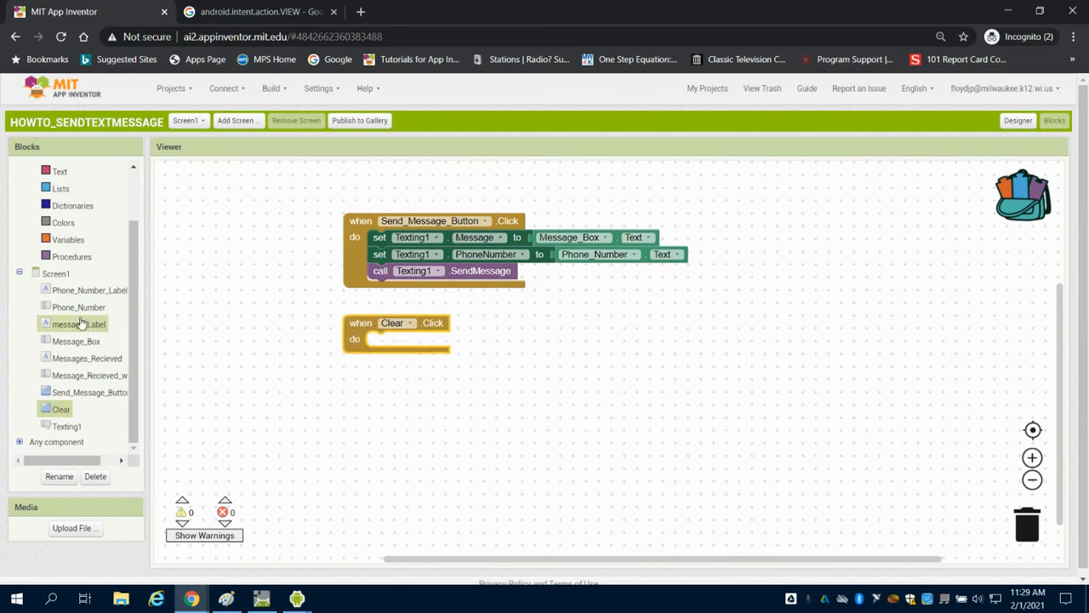
mouse_move(87, 358)
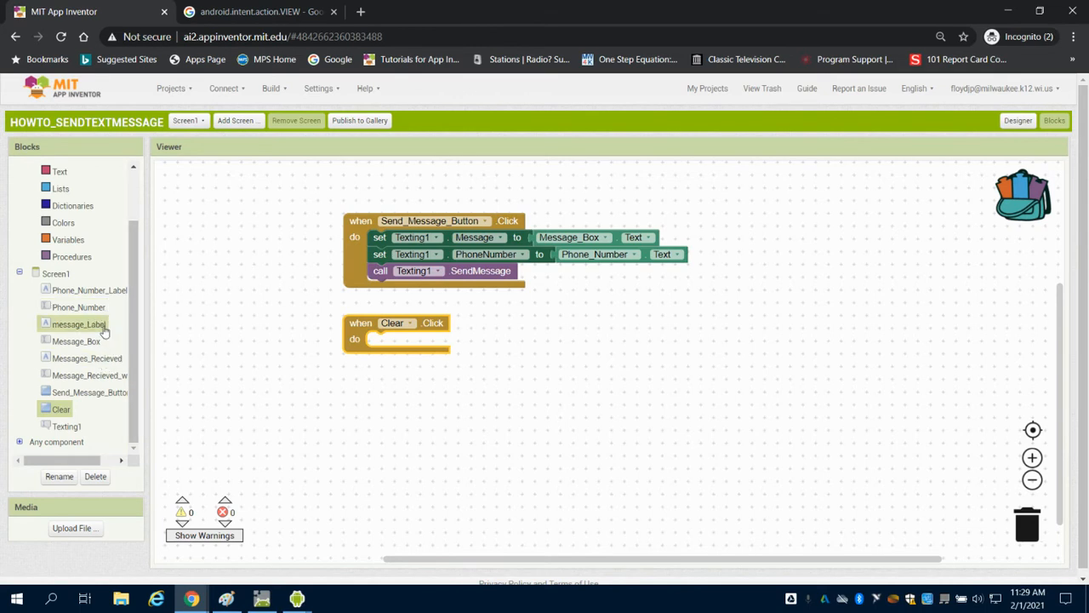
left_click(79, 306)
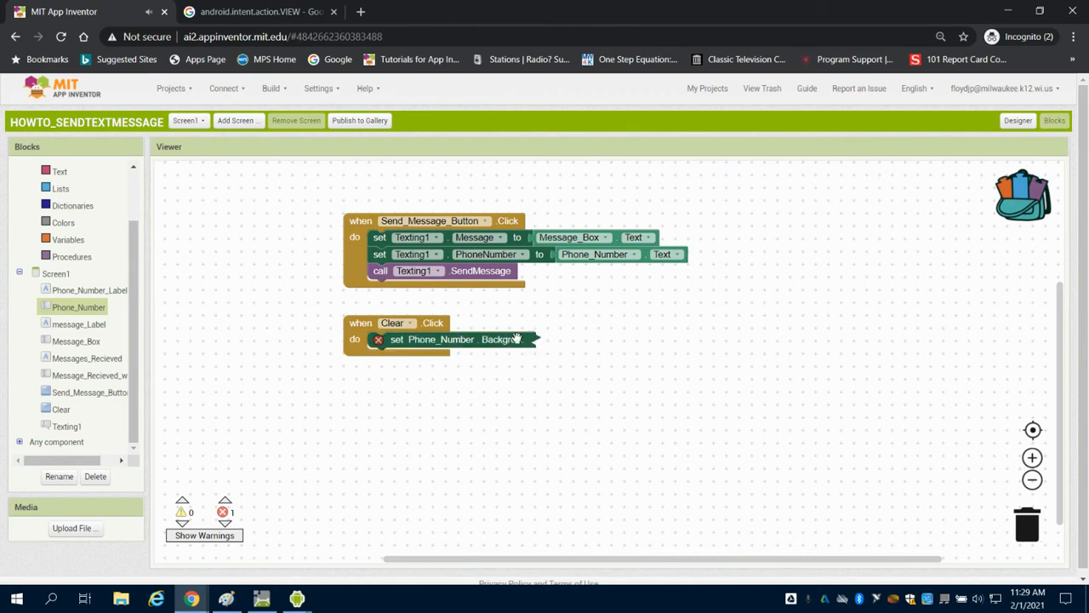
left_click(507, 339)
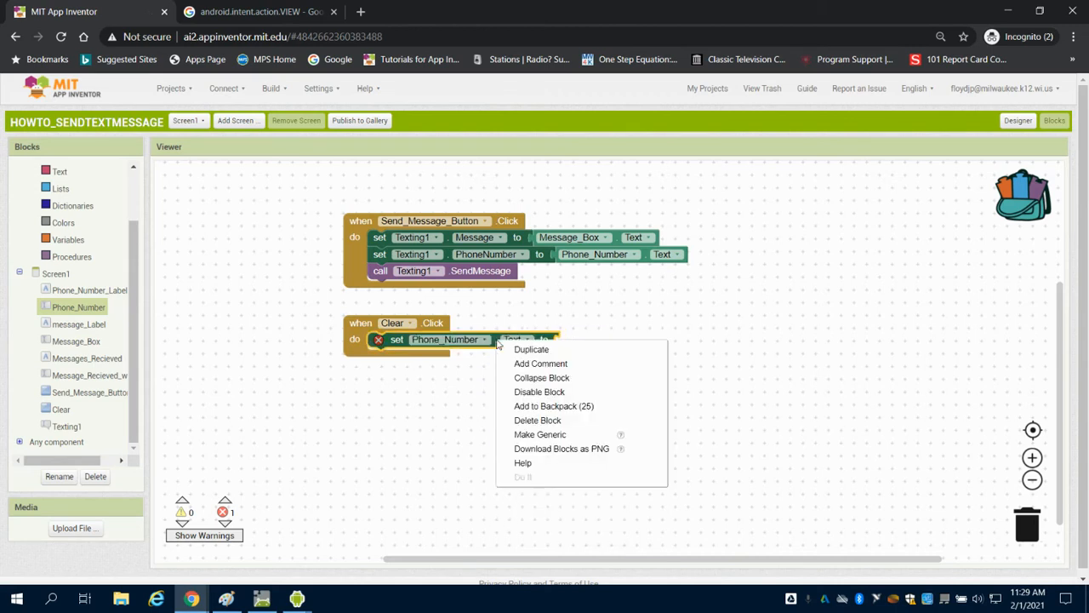
left_click(531, 349)
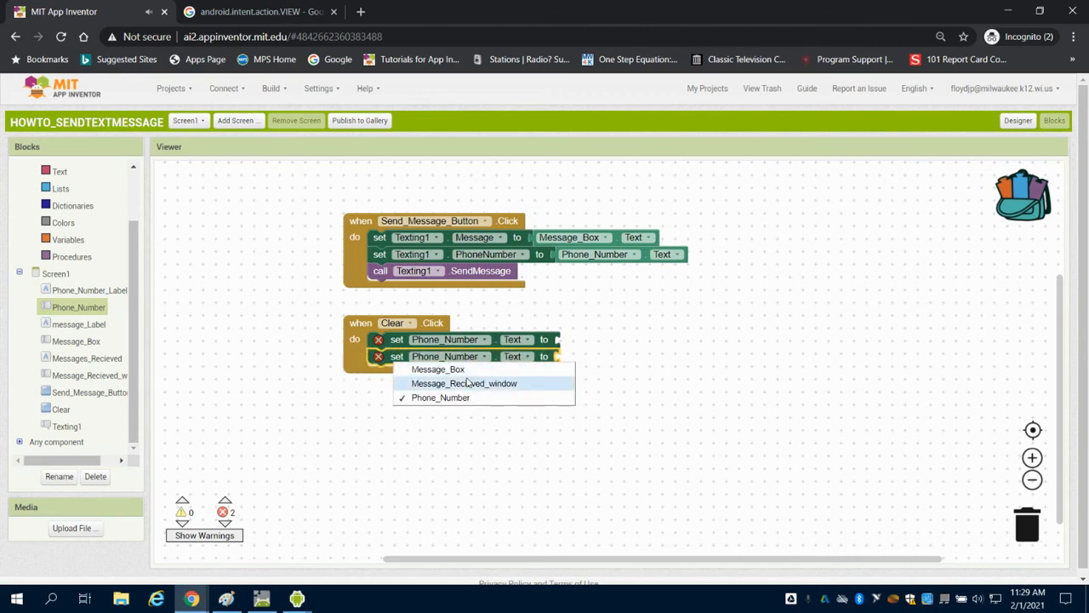
Add a second setter that blanks Message_Box.Text with a duplicated empty text block.
left_click(437, 368)
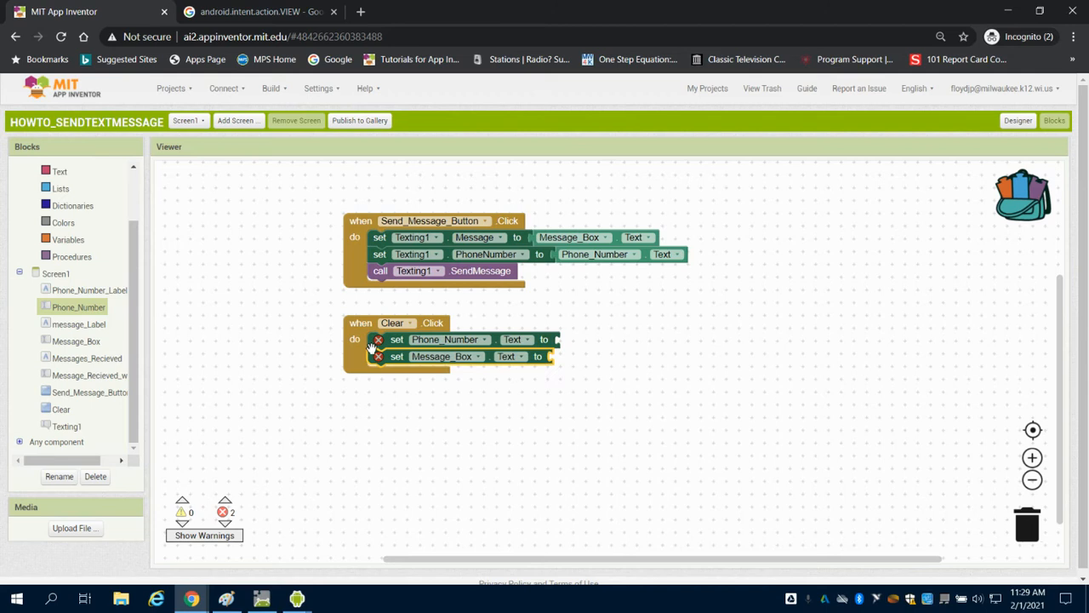
left_click(59, 171)
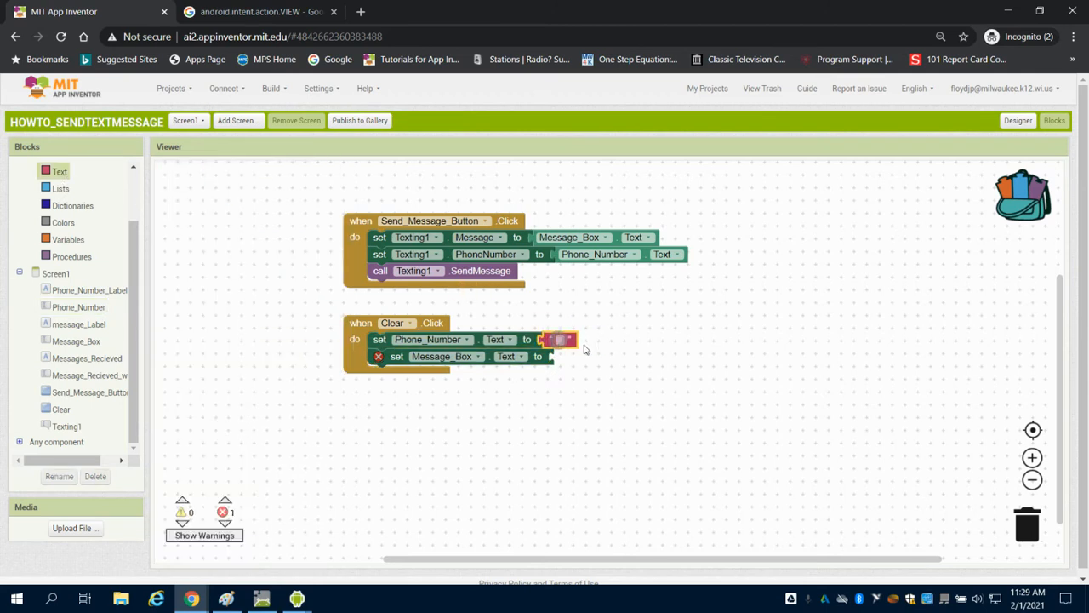
right_click(558, 340)
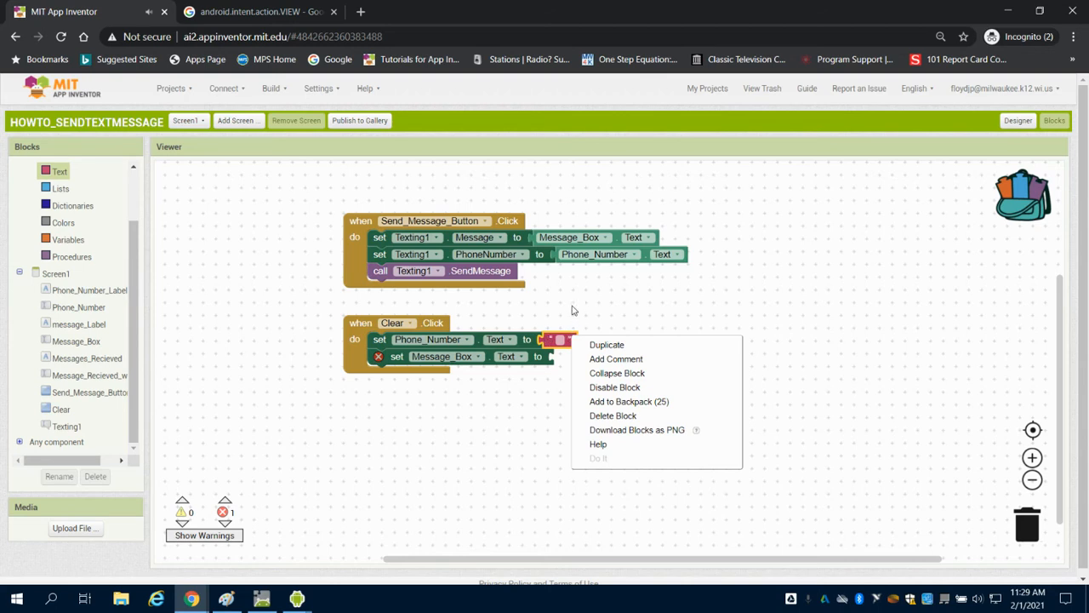
left_click(606, 344)
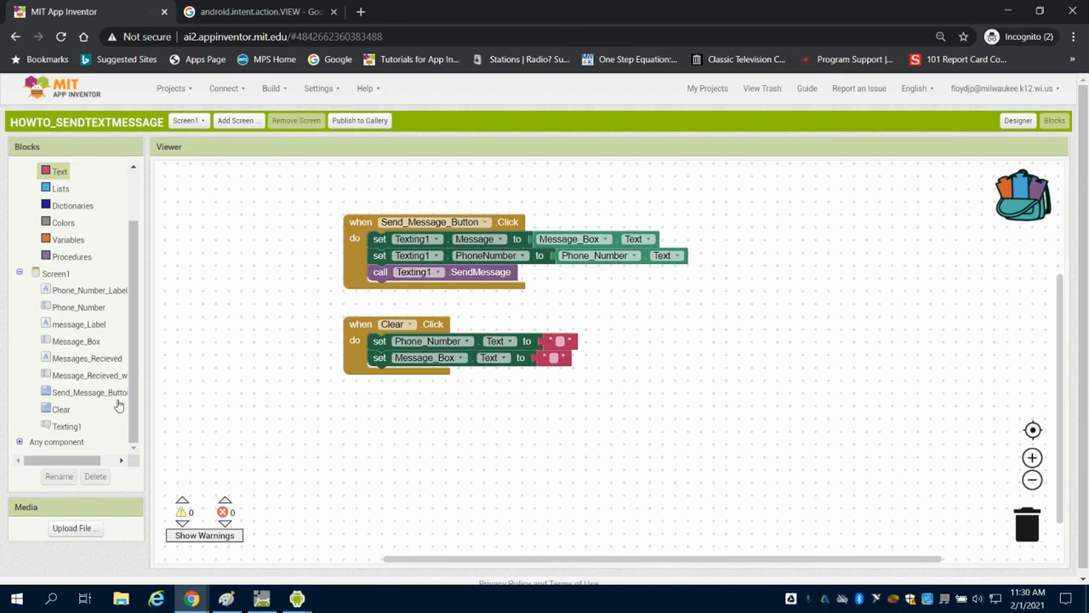
mouse_move(89, 428)
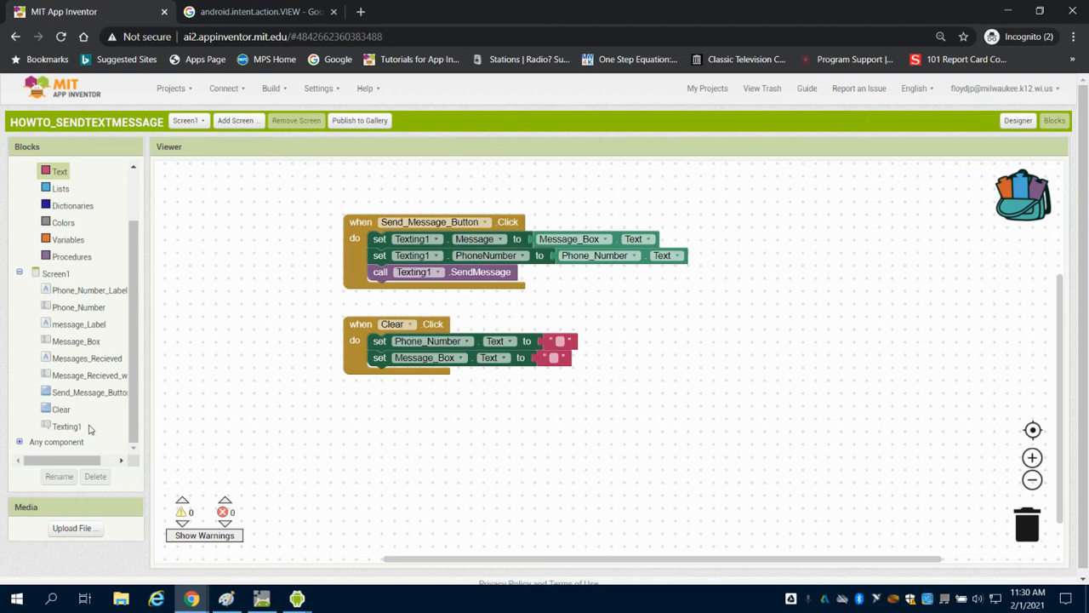
Make Texting1.MessageReceived set Messages_Recieved.Text to the join of number and messageText.
left_click(66, 425)
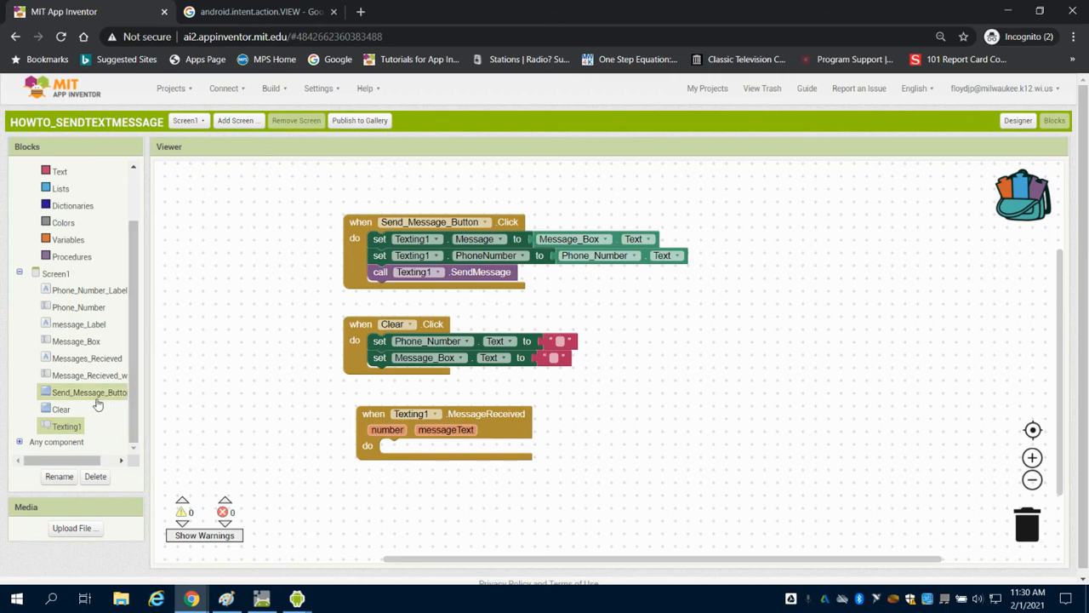
left_click(87, 358)
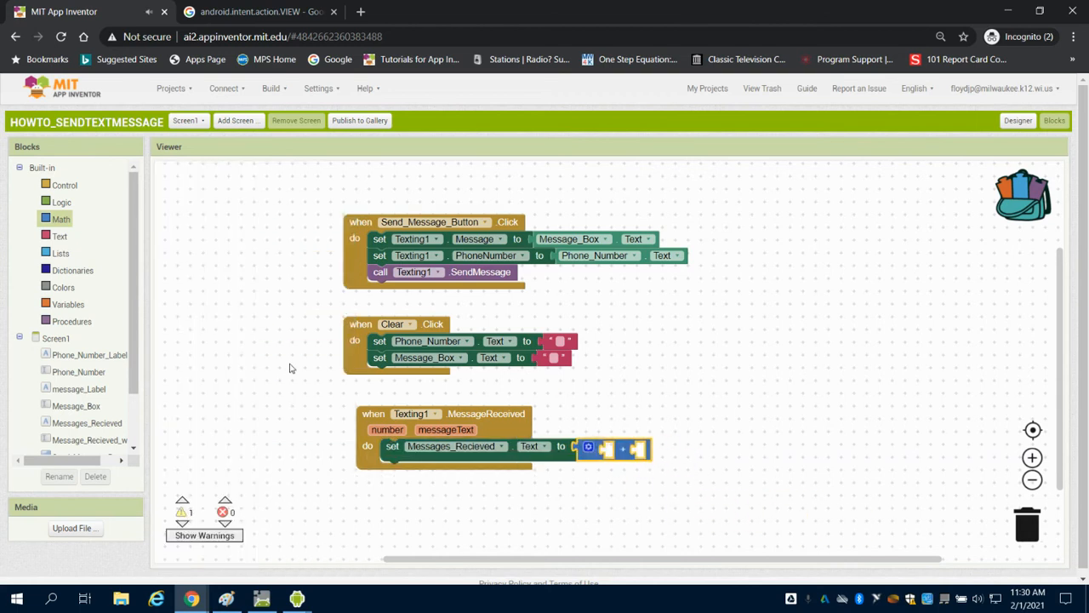
left_click(68, 303)
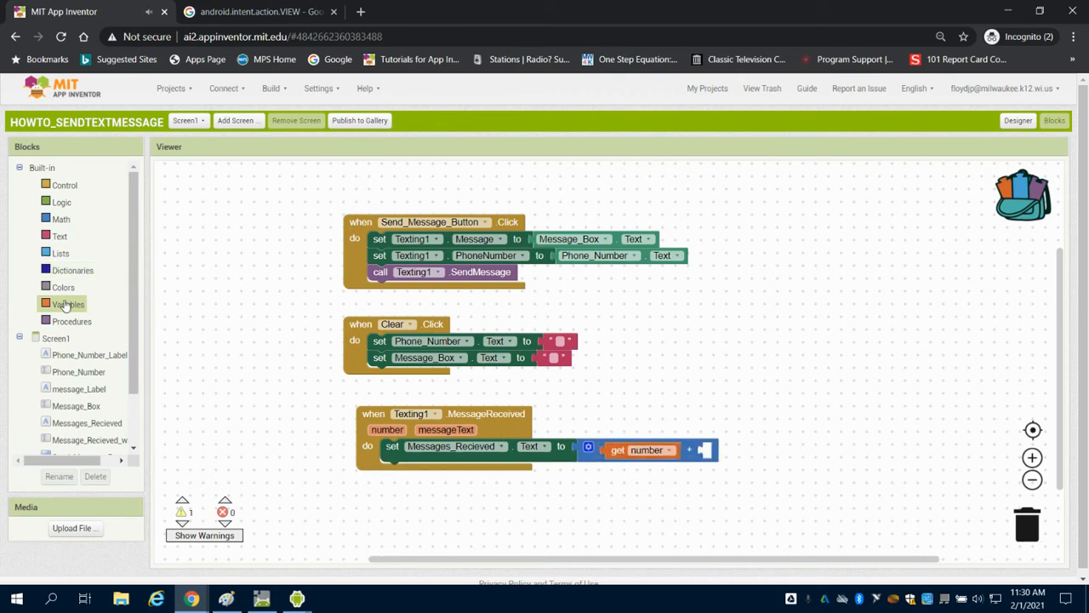
left_click(68, 303)
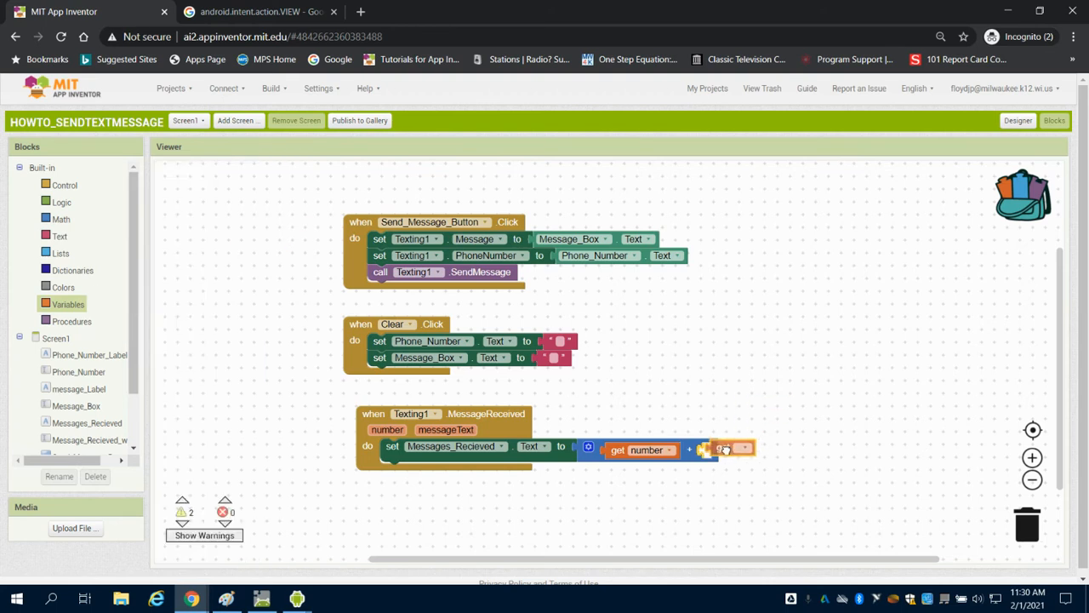
left_click(748, 450)
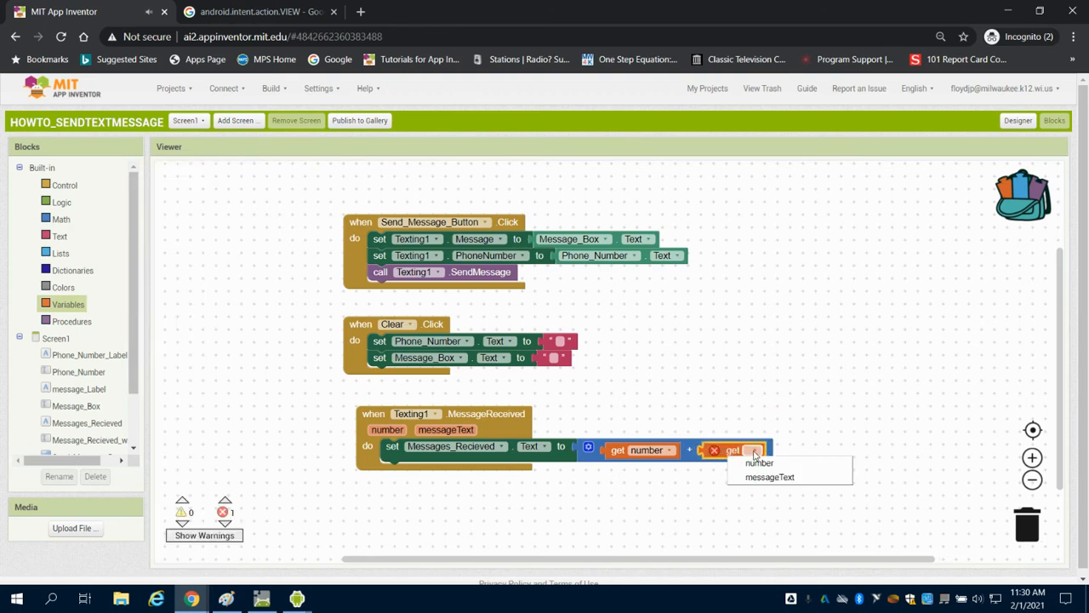
left_click(769, 476)
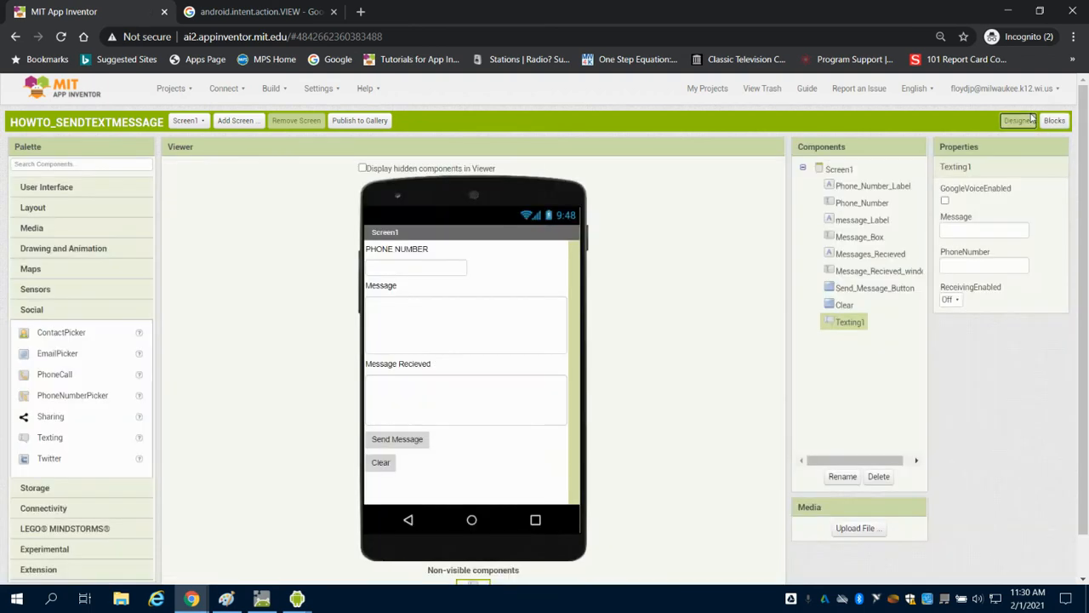
mouse_move(593, 311)
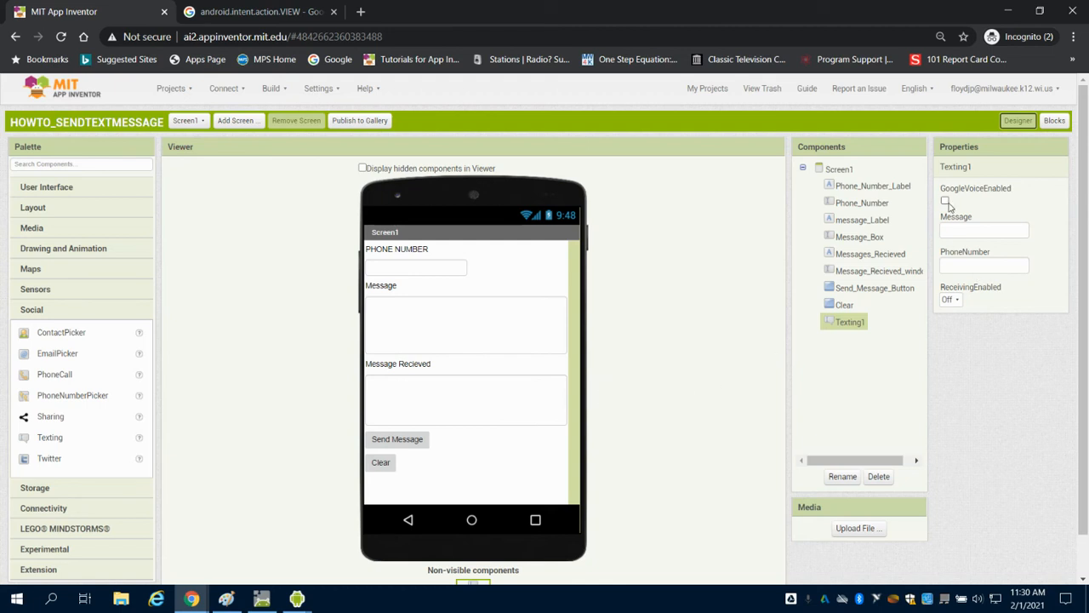
Select Texting1 in the designer and check its empty message and phone number properties.
left_click(944, 201)
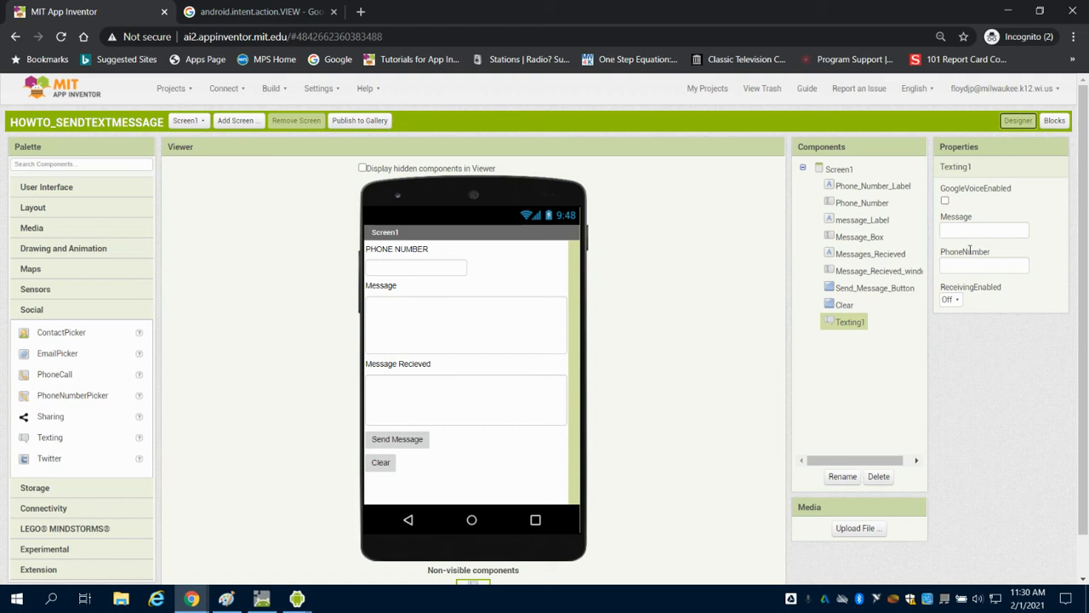
left_click(984, 265)
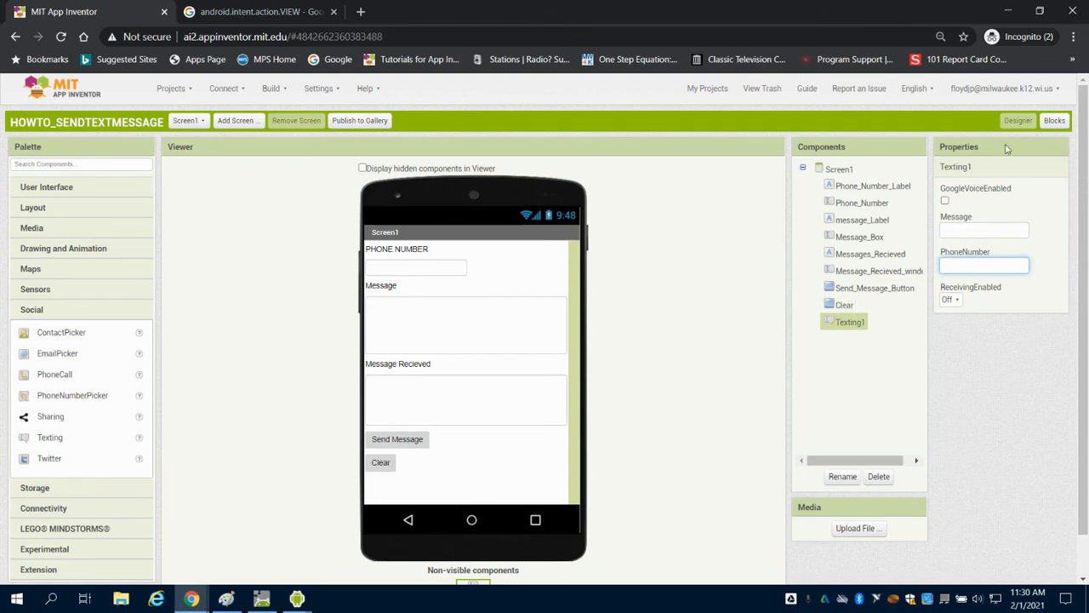
left_click(1055, 119)
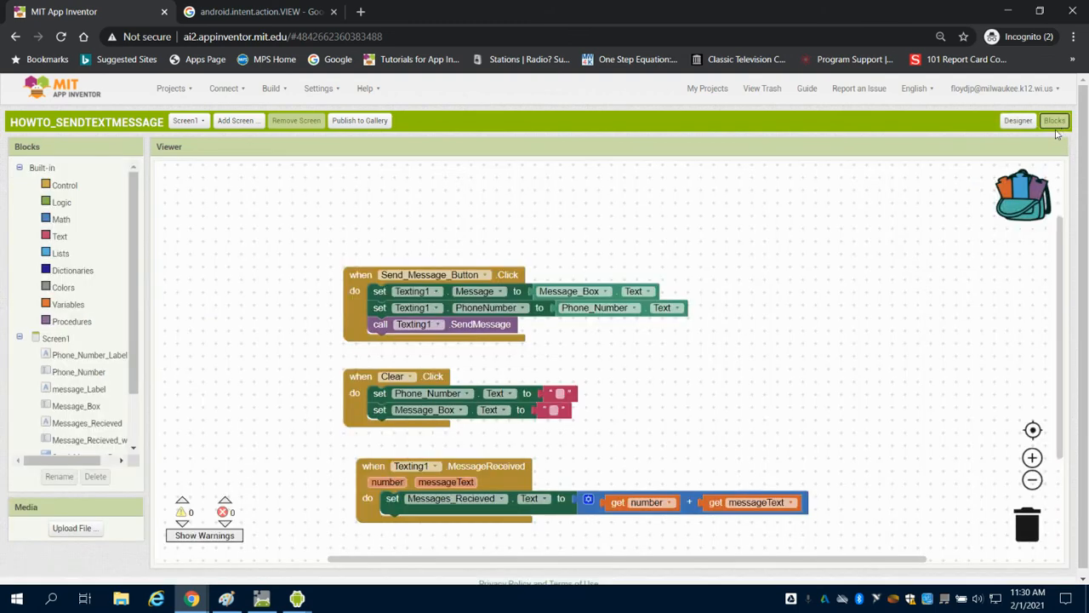
mouse_move(895, 214)
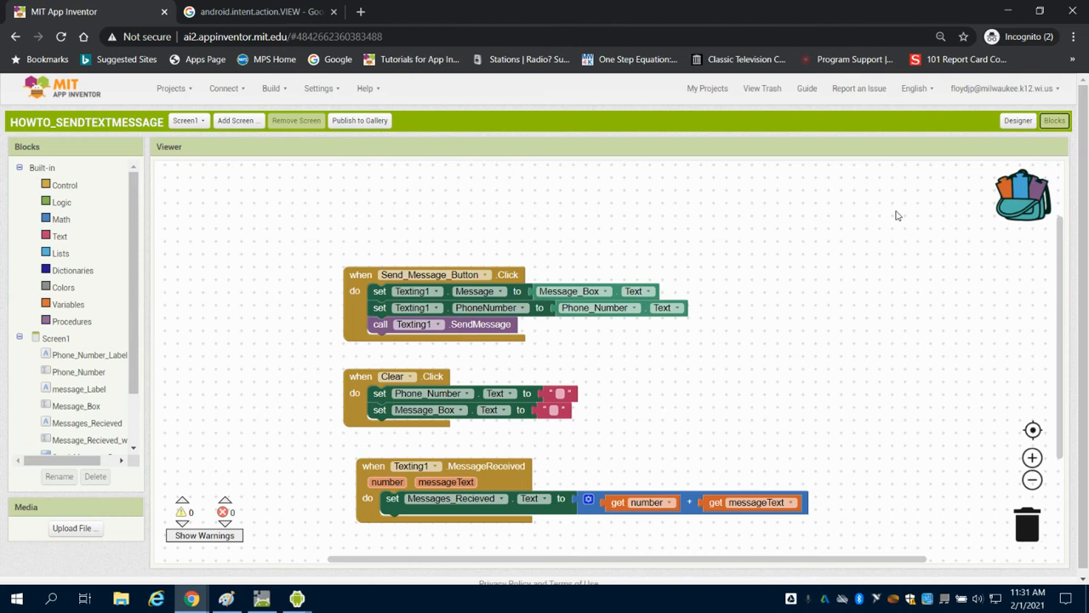
mouse_move(844, 242)
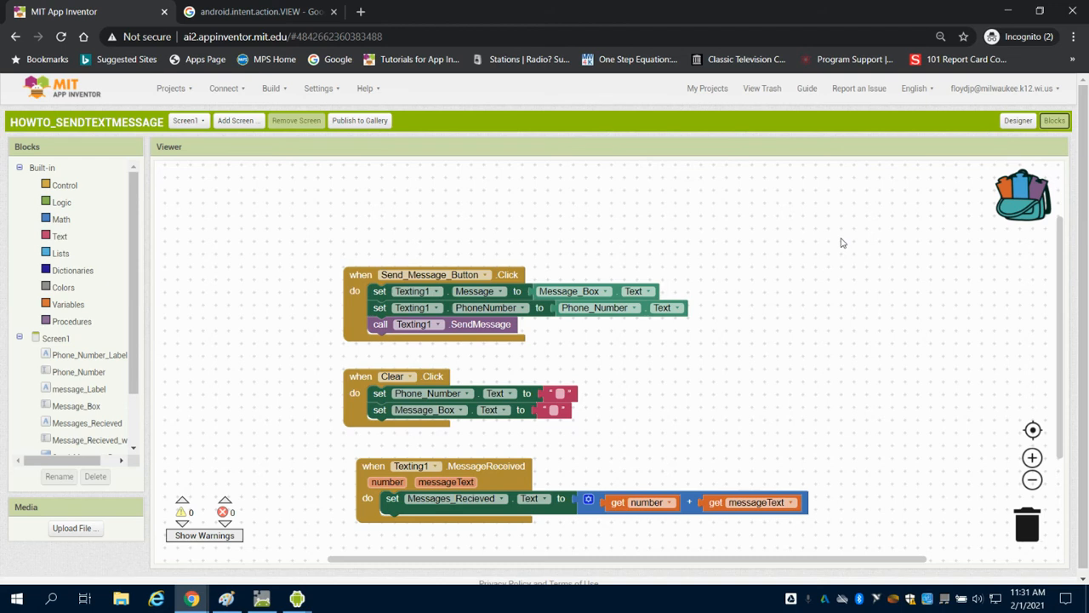
mouse_move(378, 239)
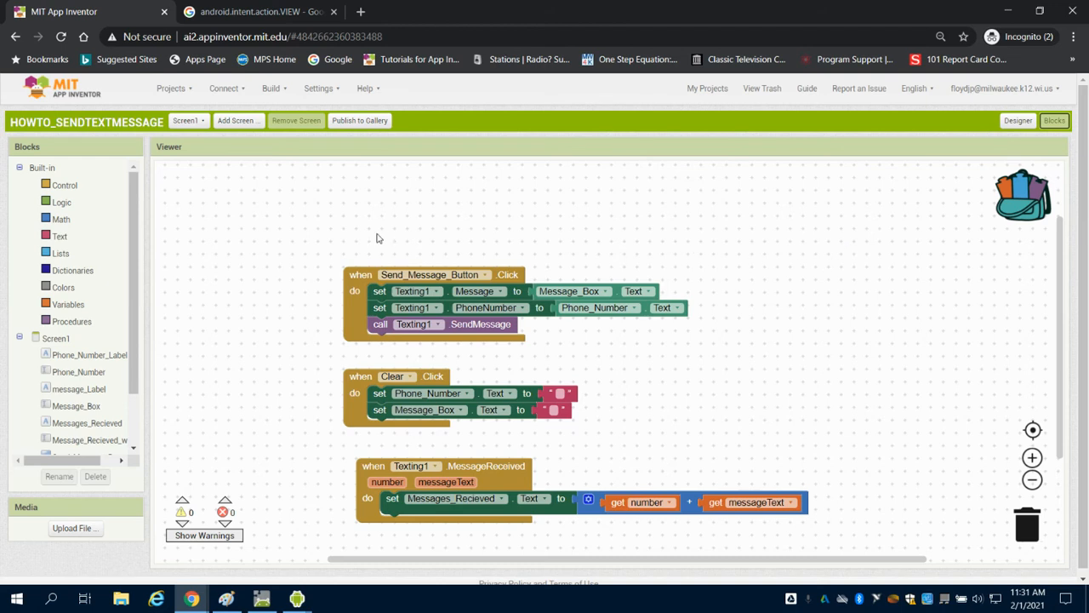
mouse_move(483, 215)
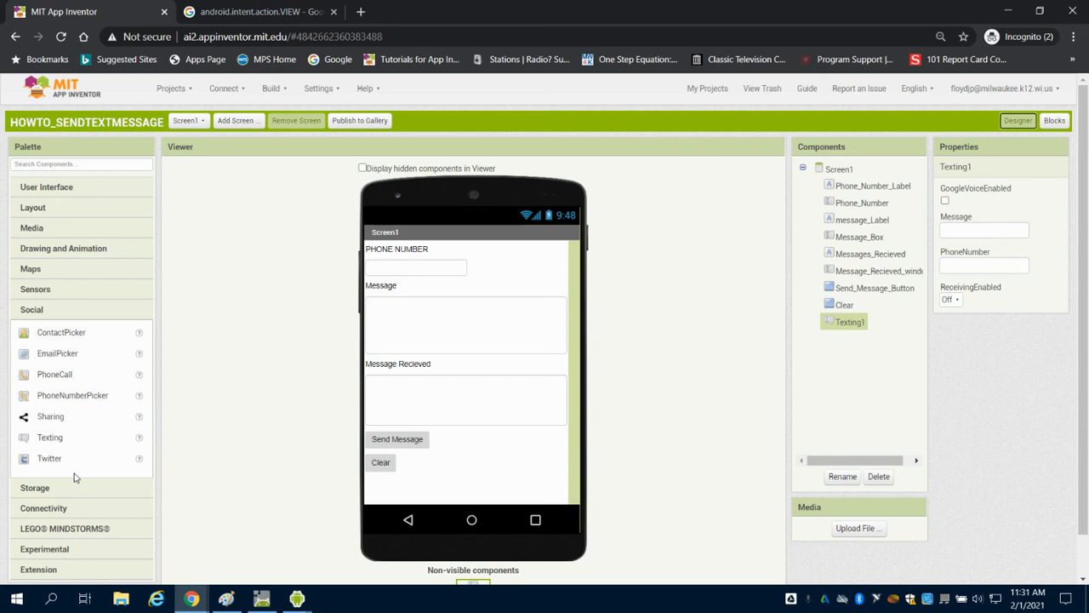
mouse_move(70, 390)
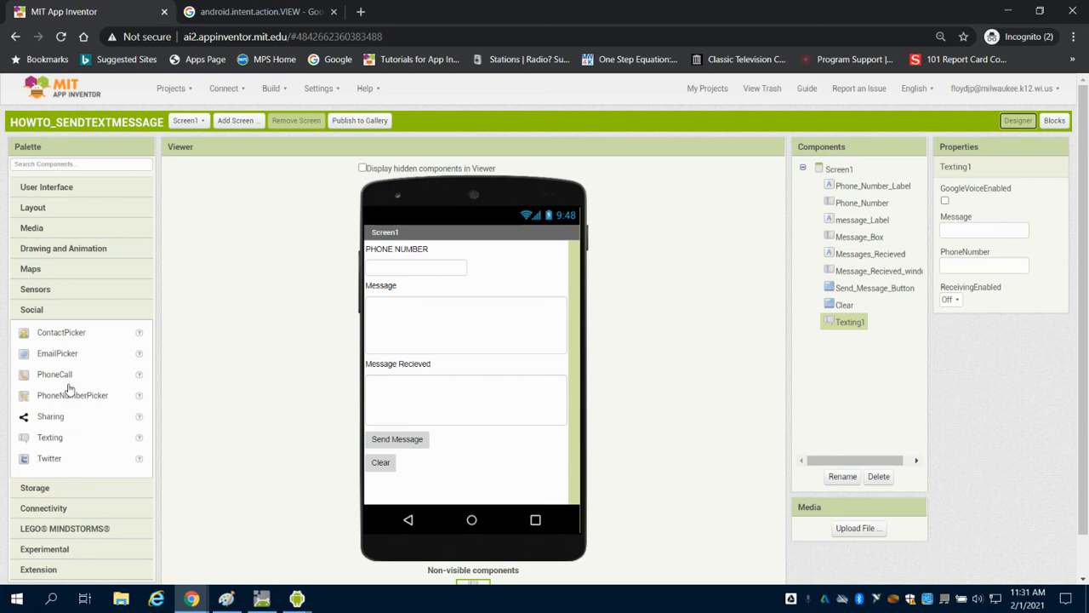
mouse_move(54, 378)
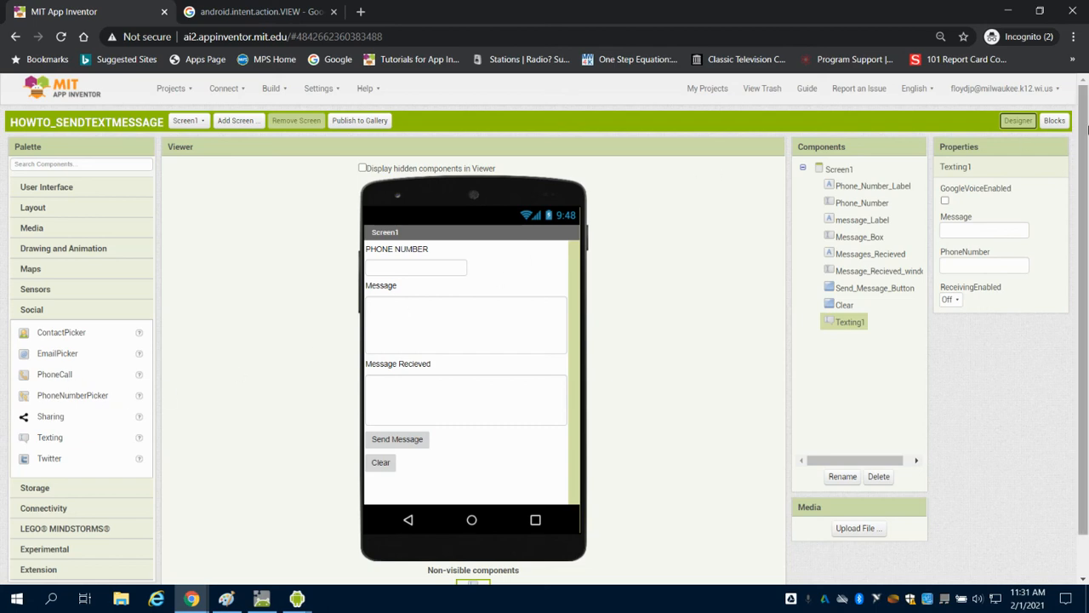
Return to the blocks editor showing the three finished event handlers.
left_click(1053, 119)
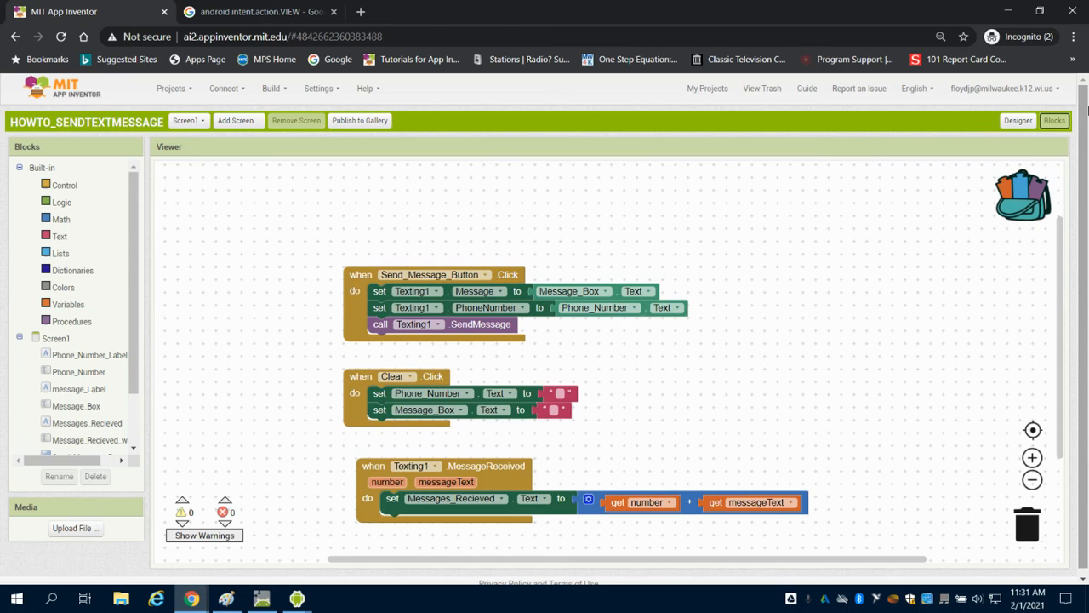